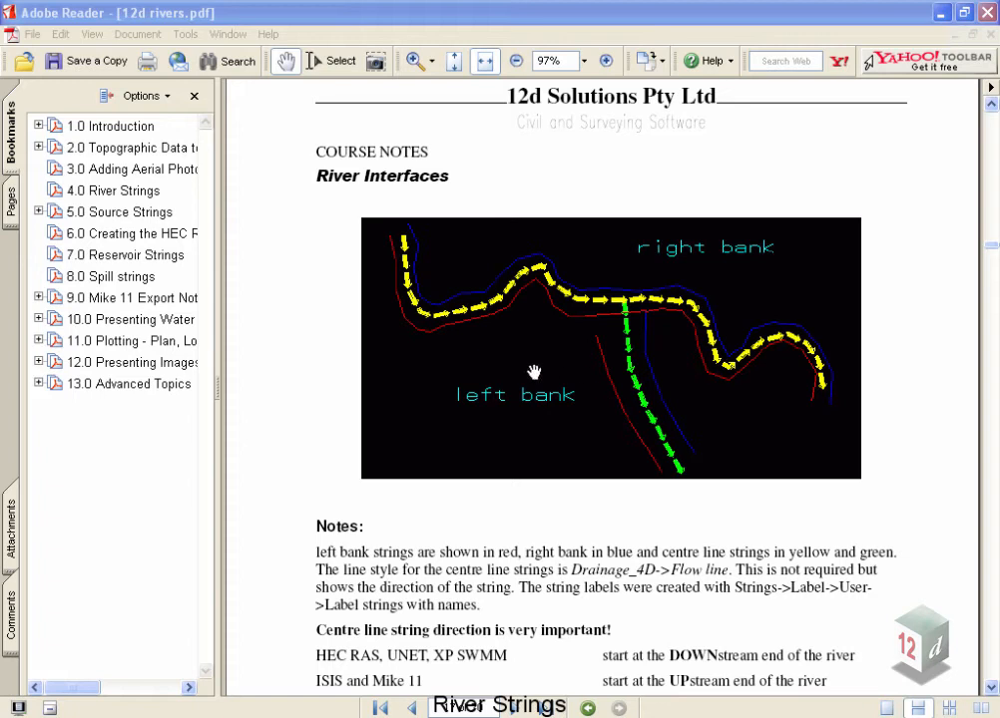
mouse_move(479, 321)
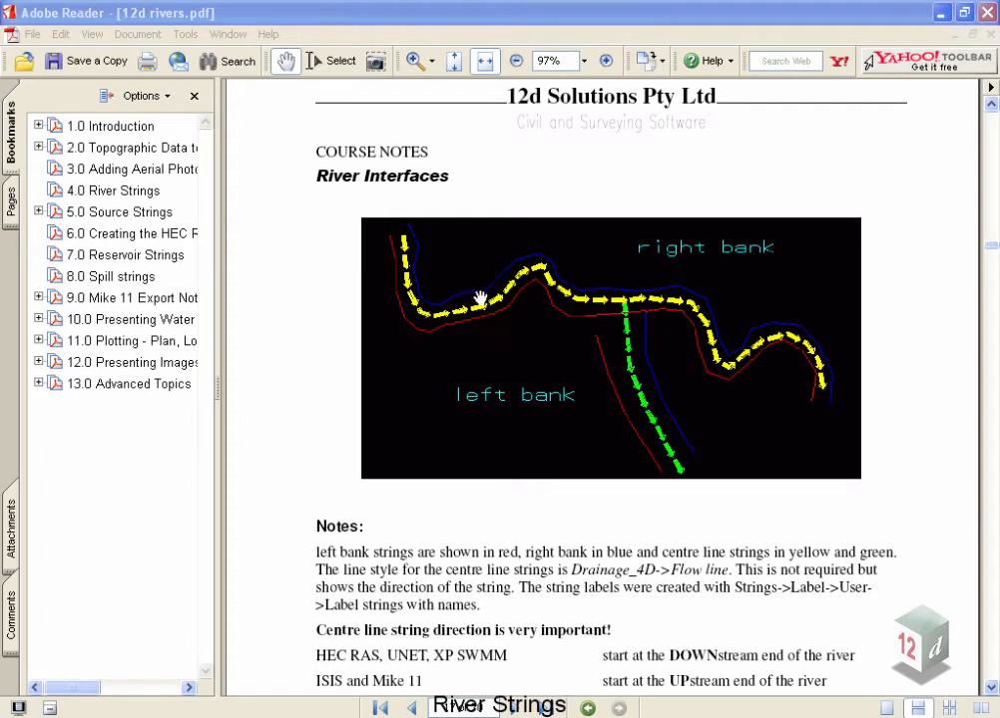
mouse_move(415, 261)
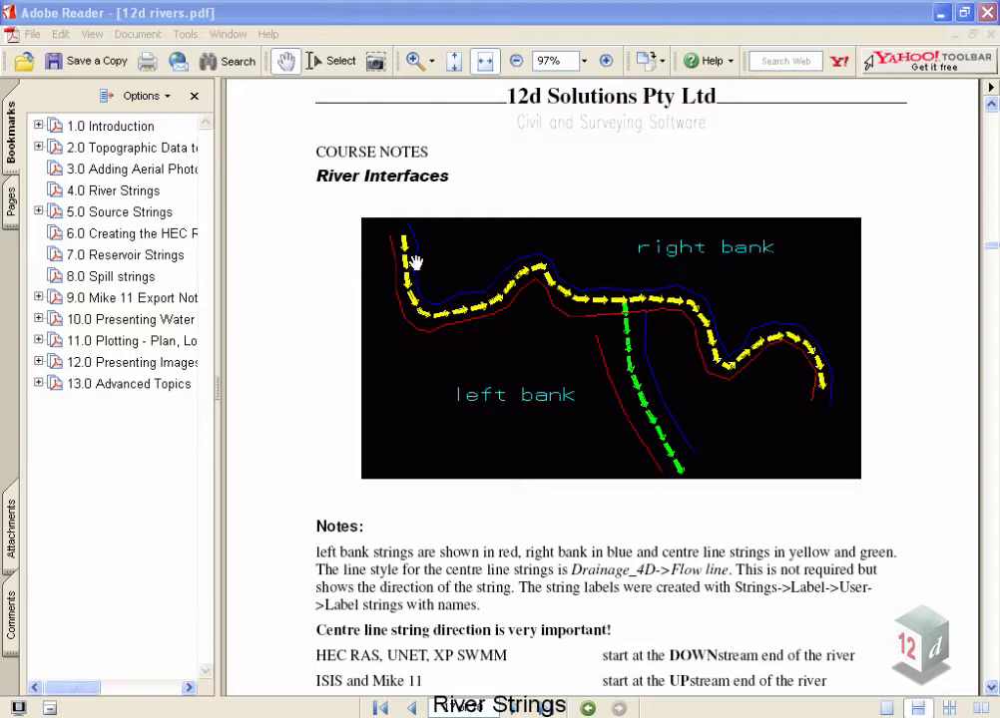
mouse_move(397, 275)
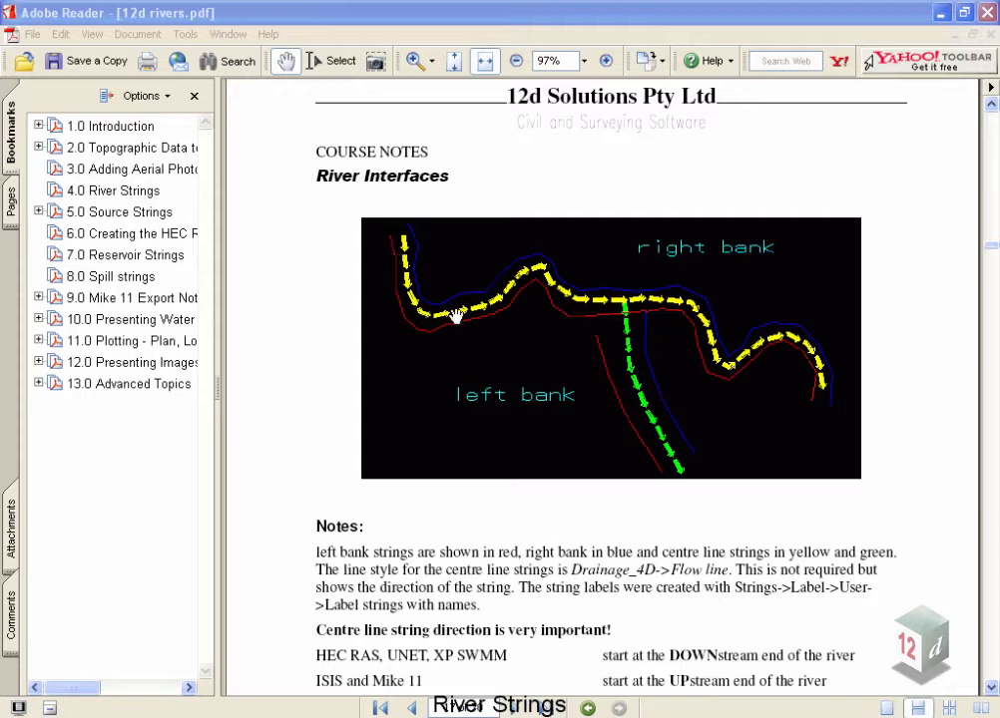
mouse_move(526, 277)
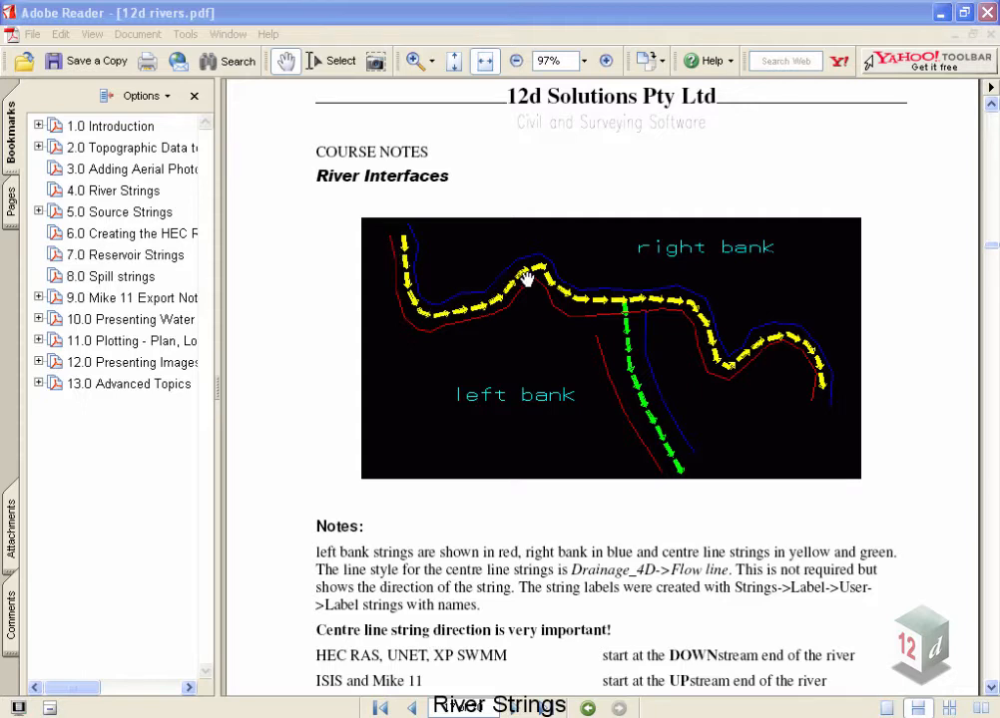
mouse_move(569, 300)
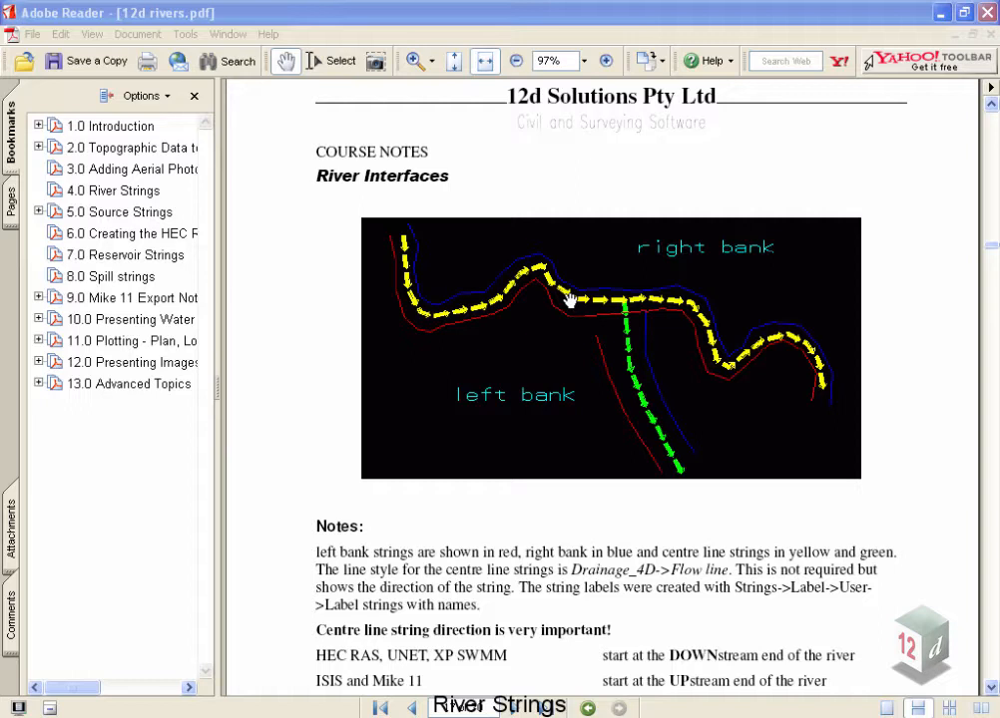
mouse_move(635, 311)
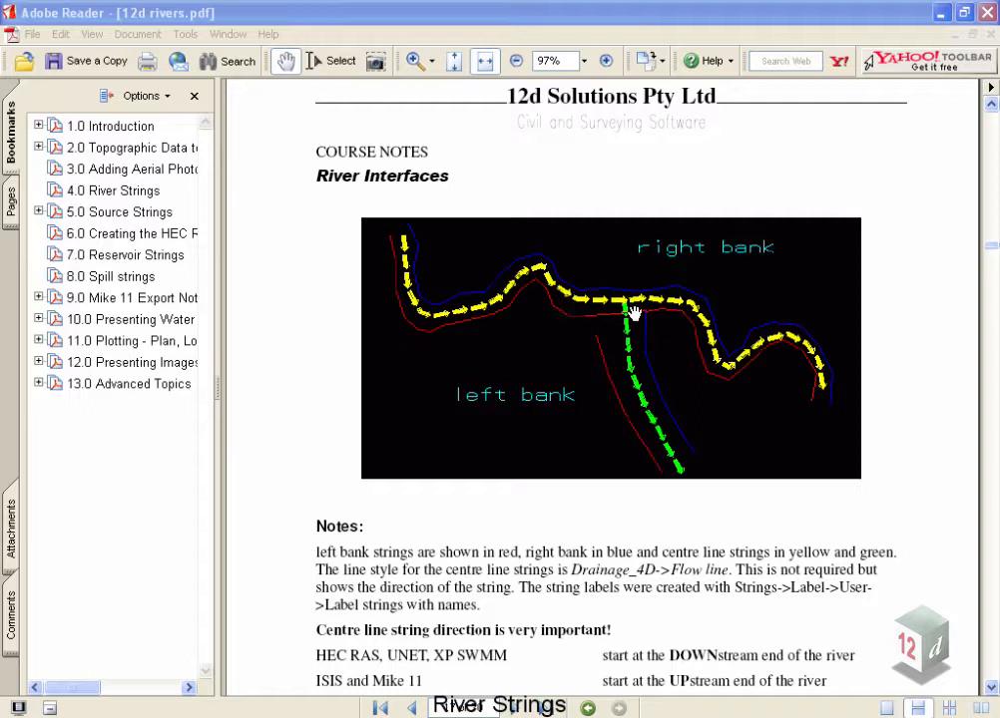
mouse_move(736, 347)
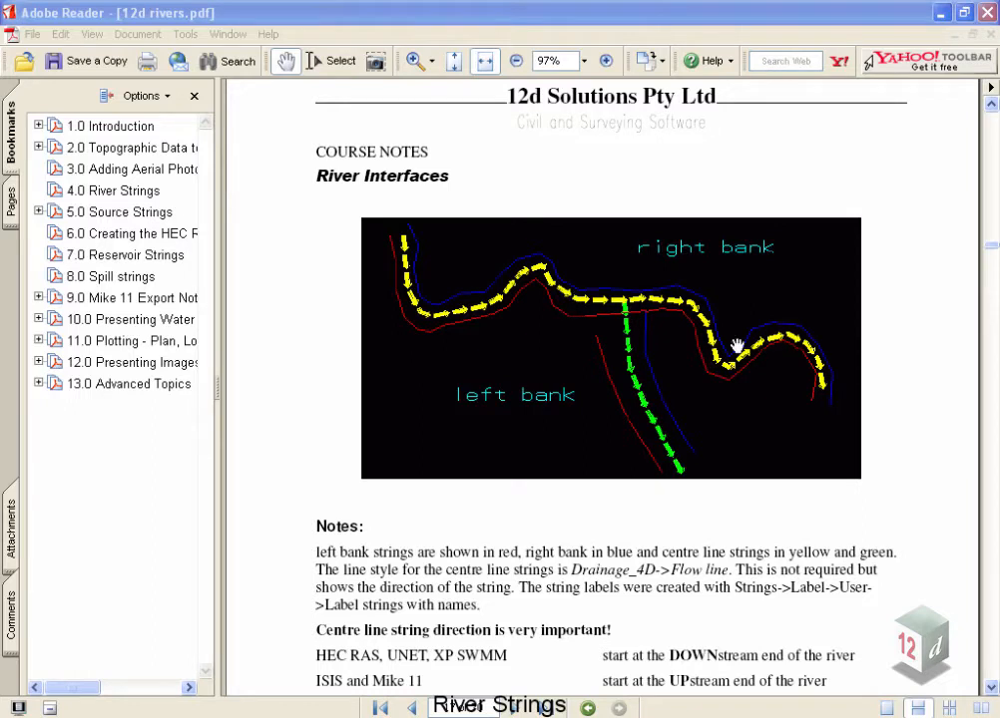
mouse_move(666, 307)
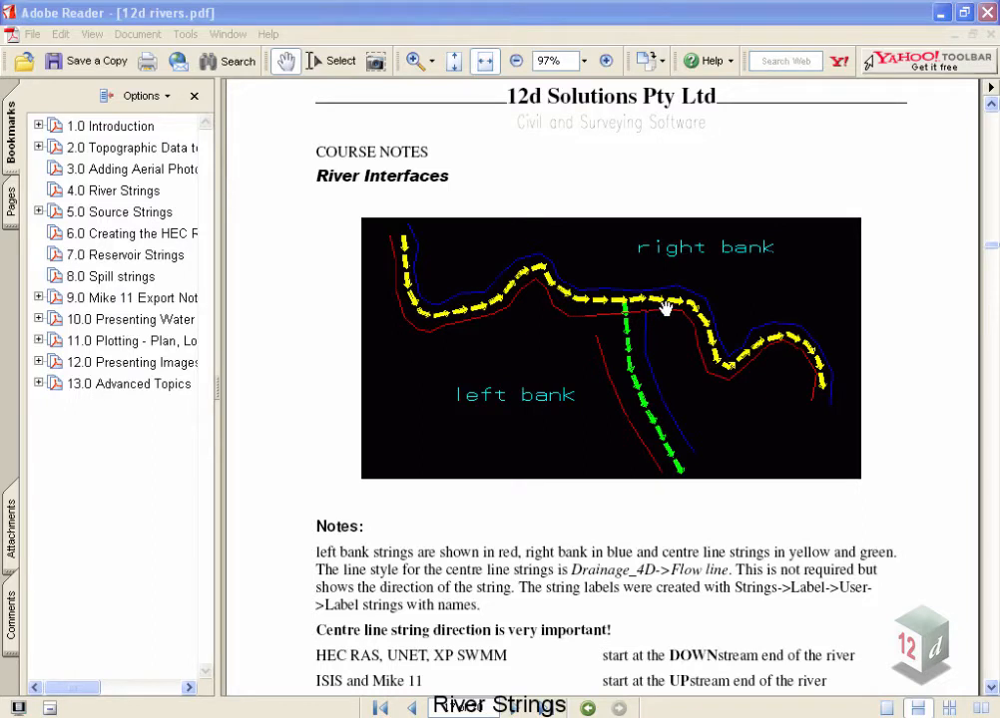
mouse_move(517, 320)
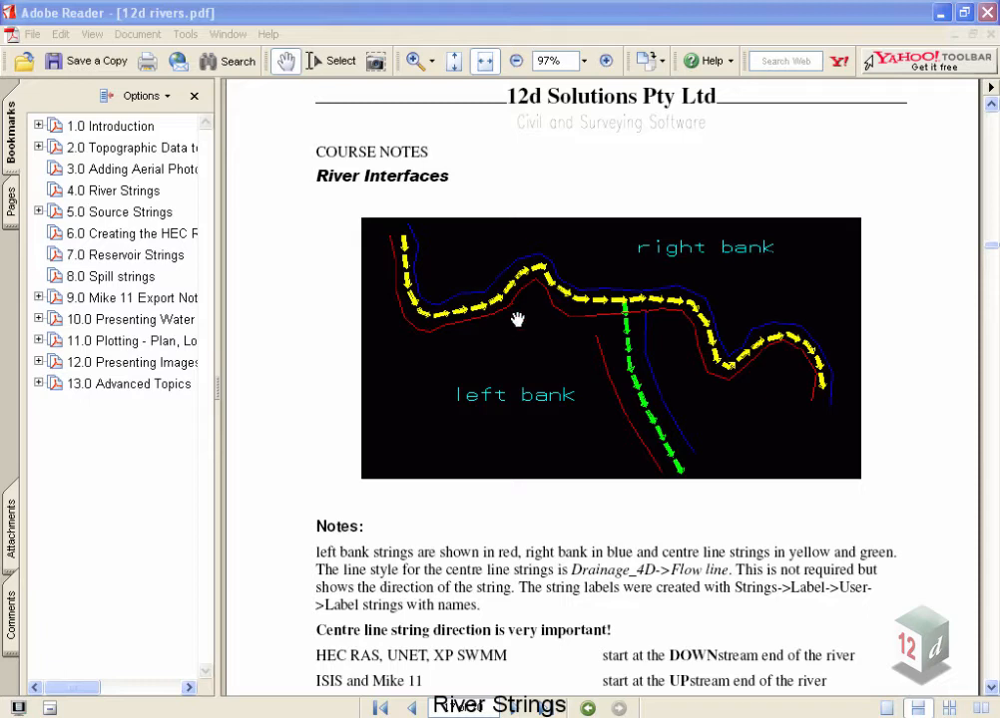
mouse_move(569, 275)
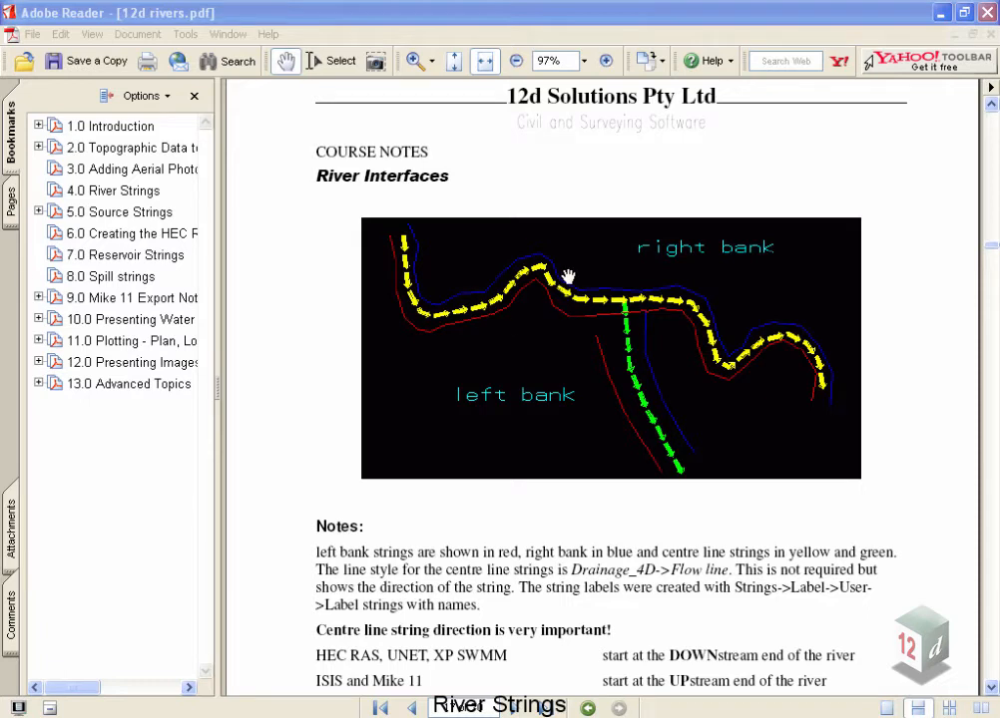
mouse_move(551, 301)
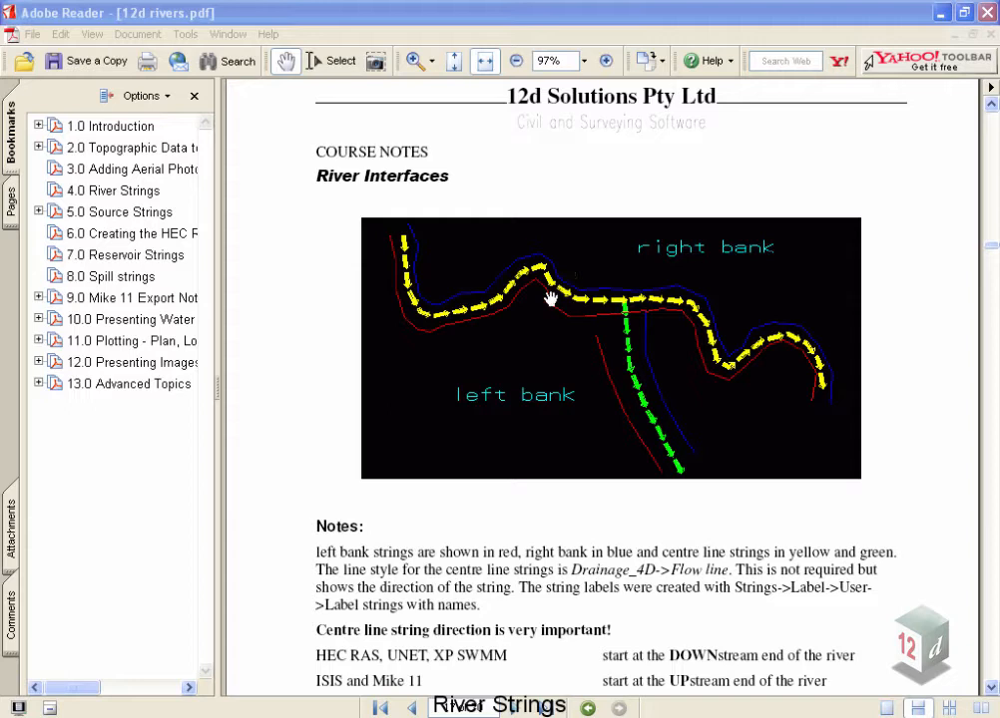
mouse_move(562, 278)
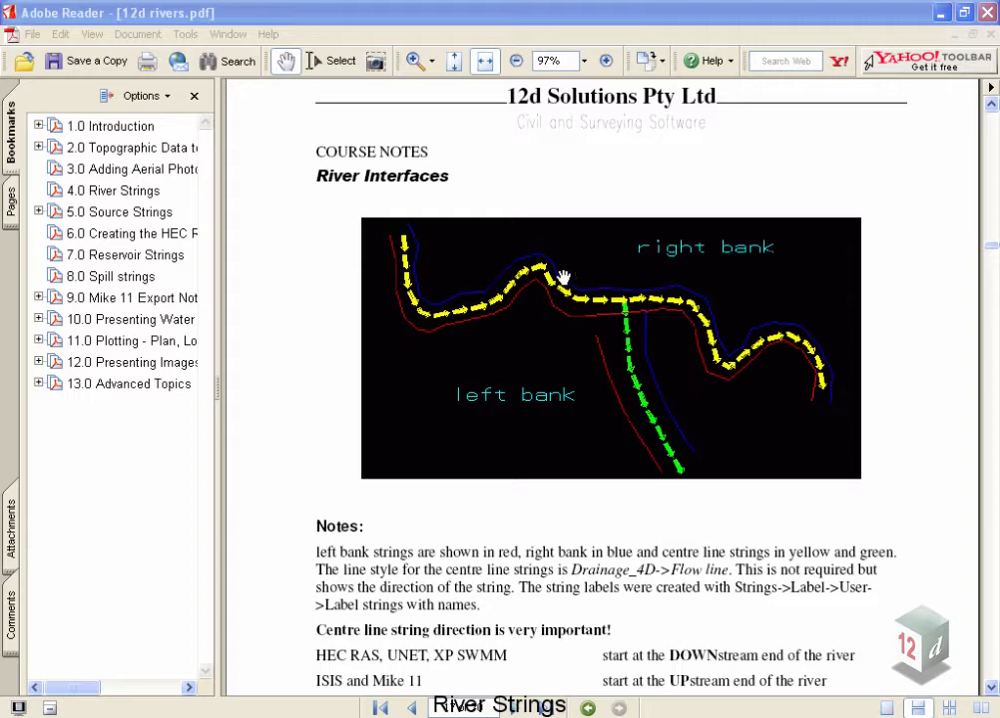
mouse_move(626, 295)
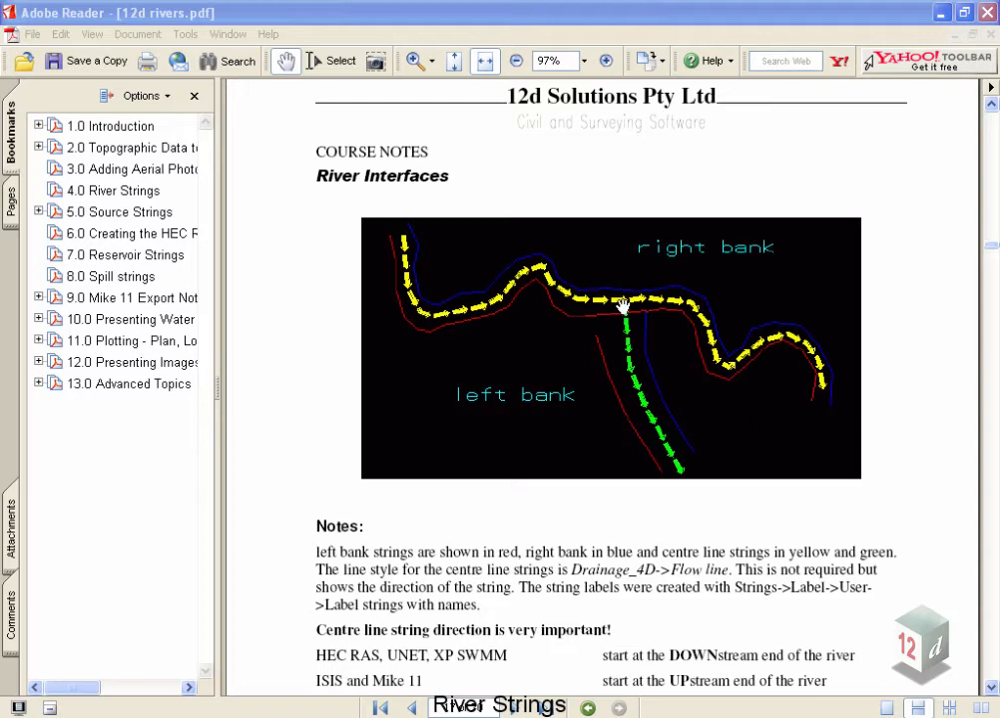
mouse_move(634, 347)
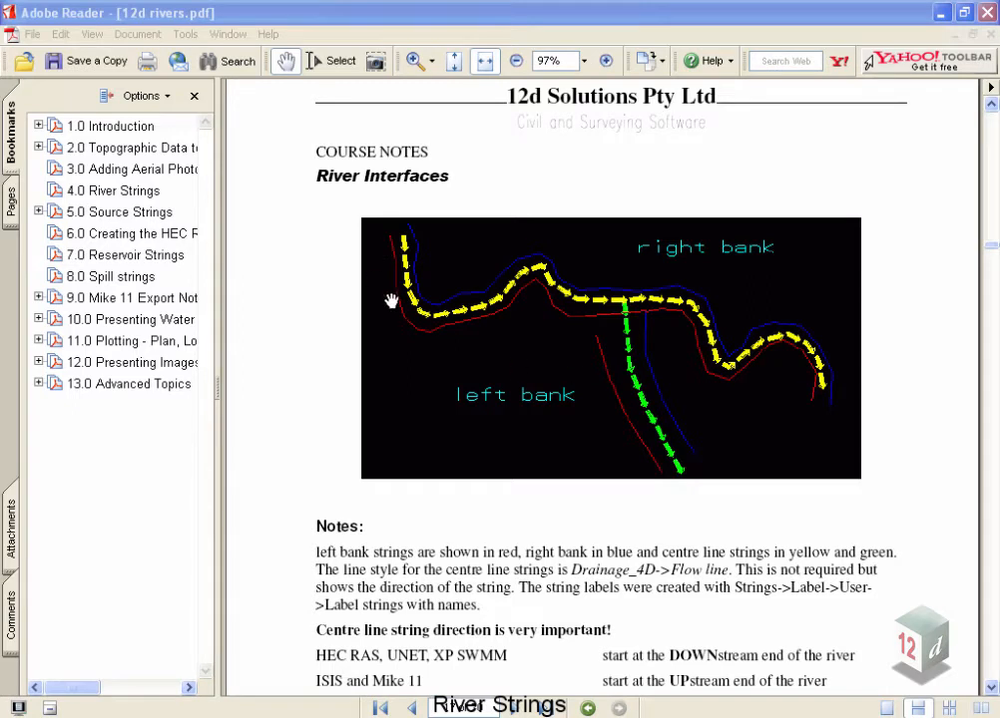
mouse_move(603, 317)
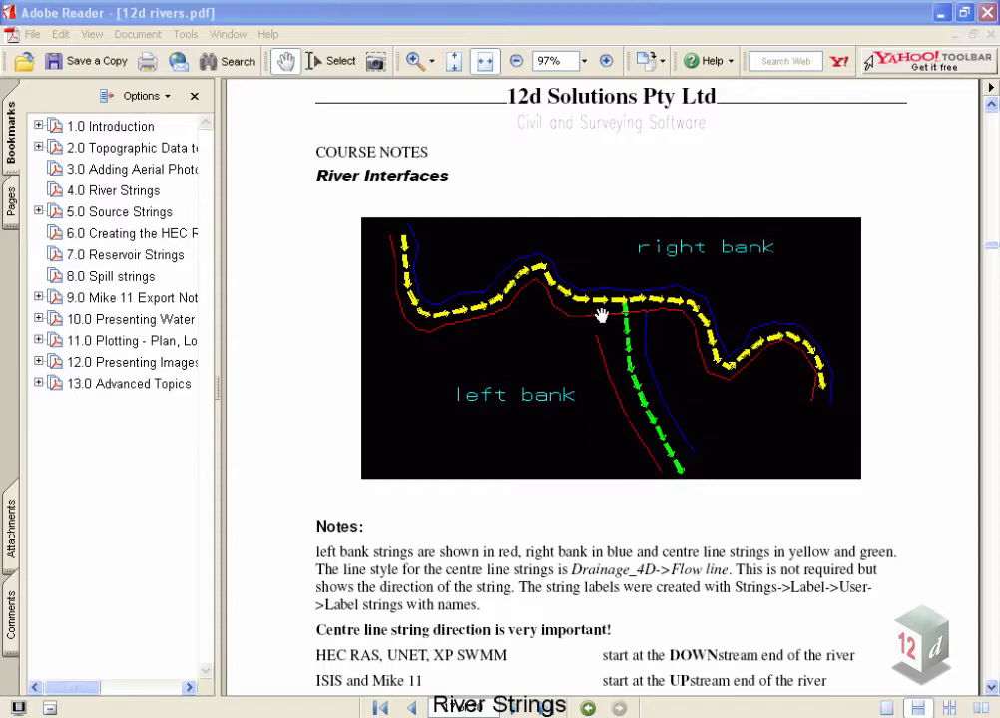
mouse_move(699, 357)
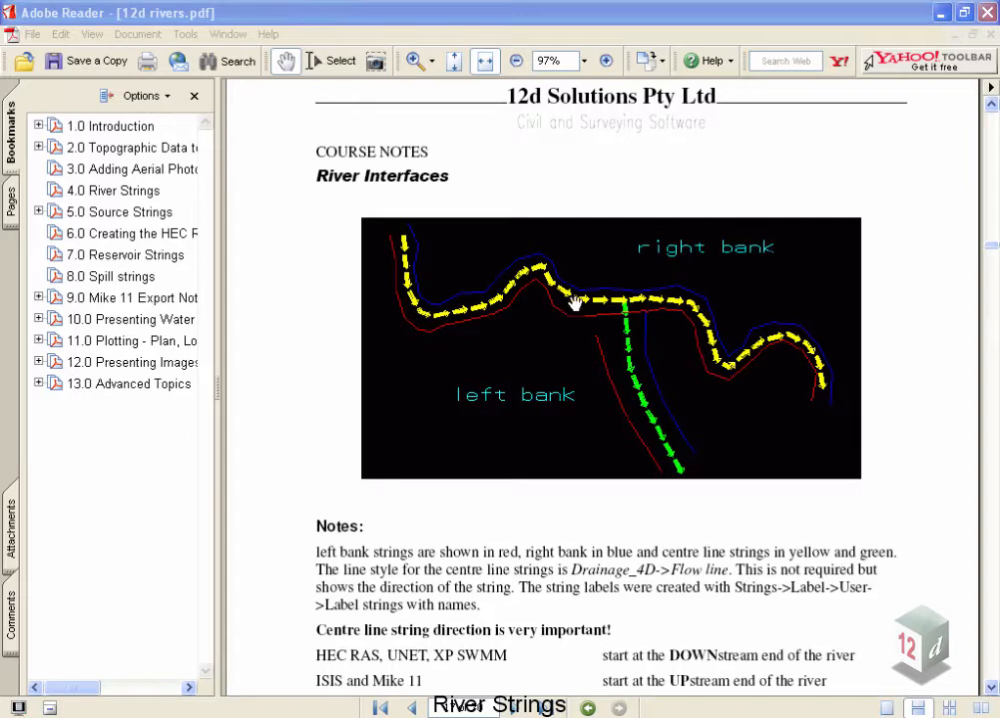
mouse_move(563, 323)
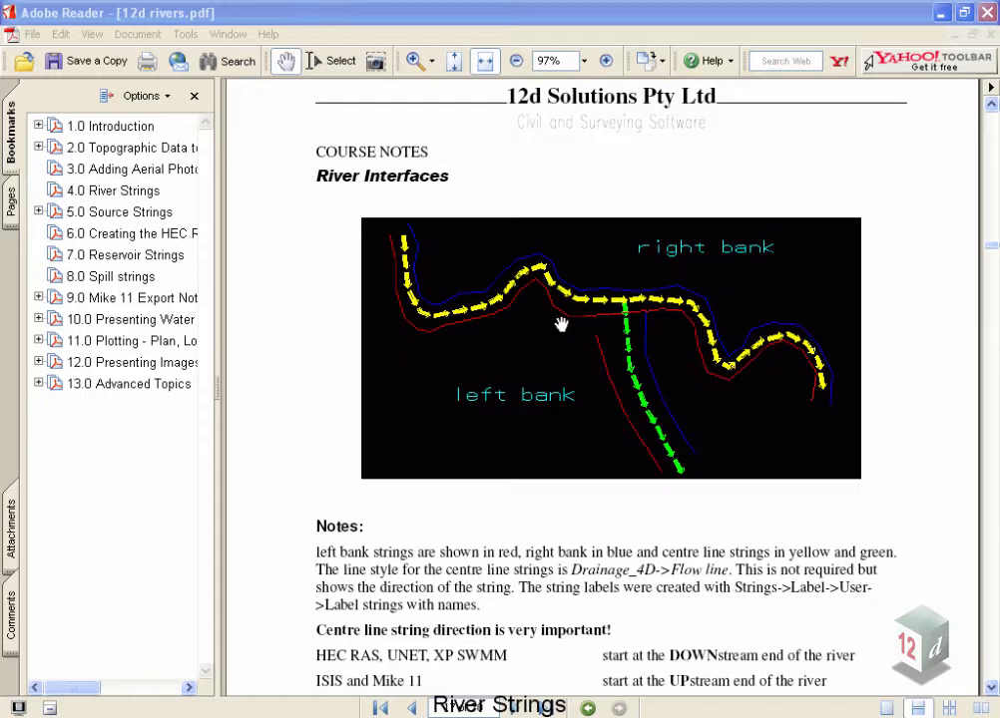
mouse_move(475, 331)
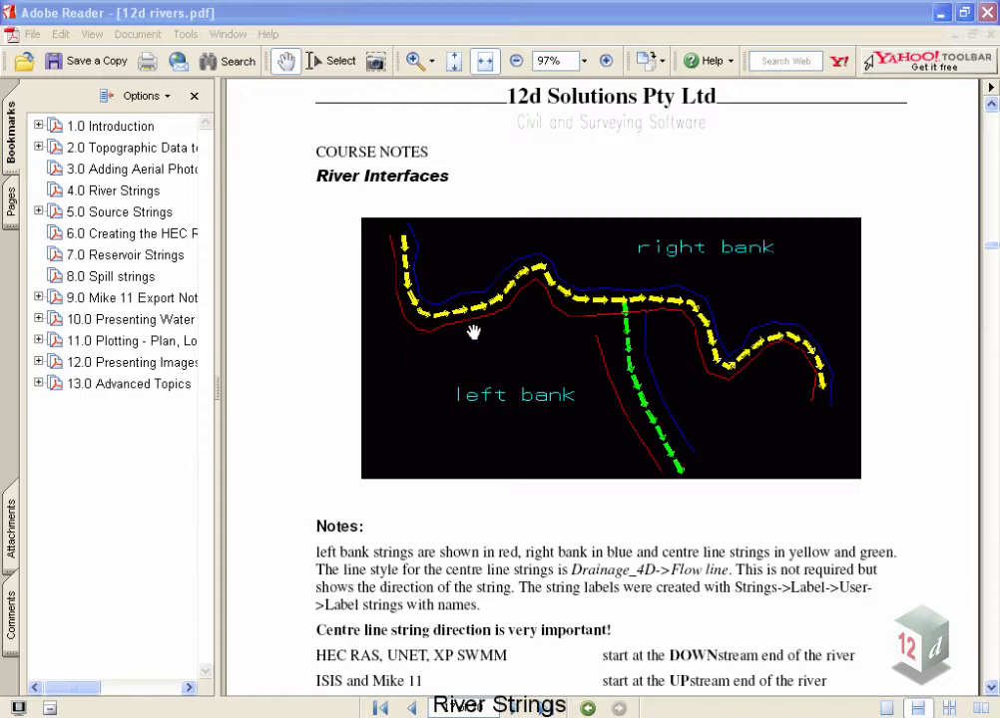
mouse_move(546, 307)
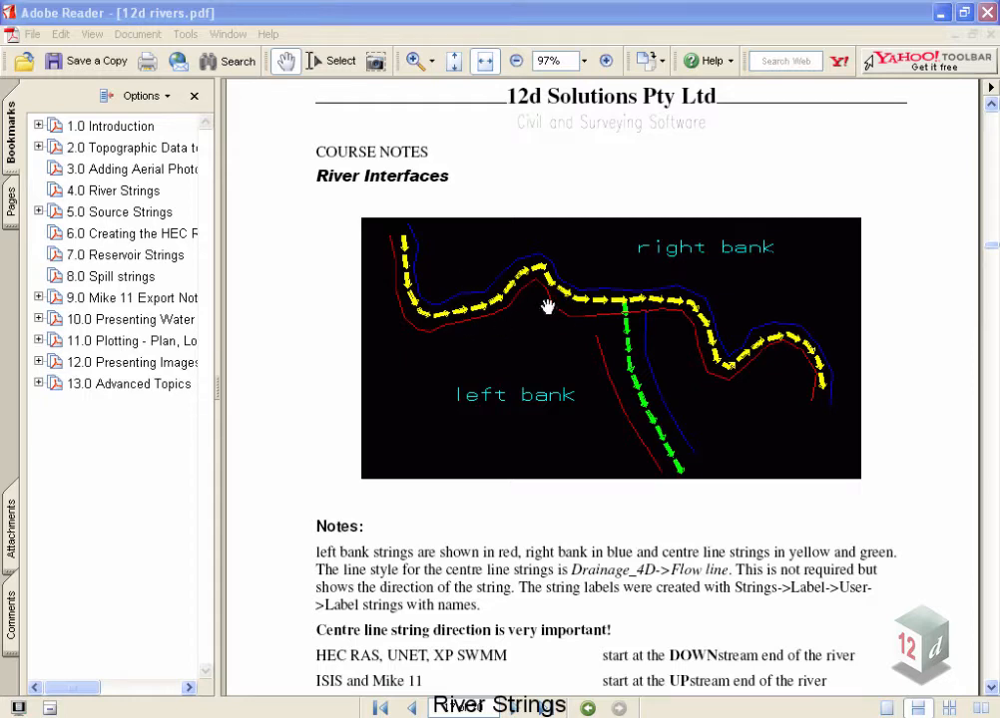
mouse_move(560, 319)
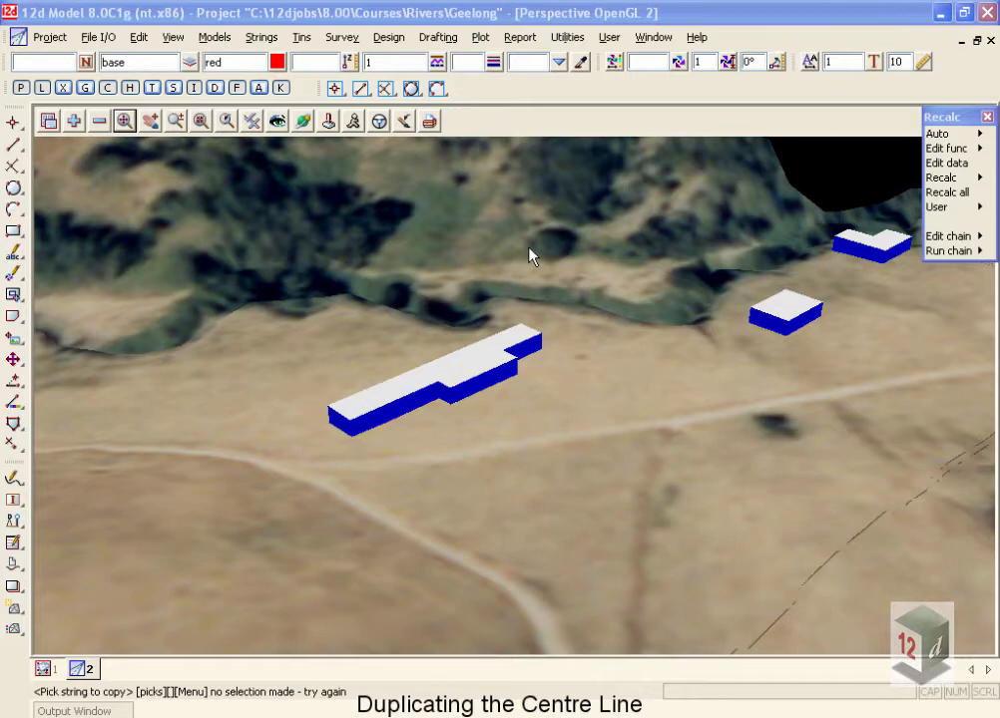
Step: Name the new string 'centre line Geelong' in the copy settings
click(42, 668)
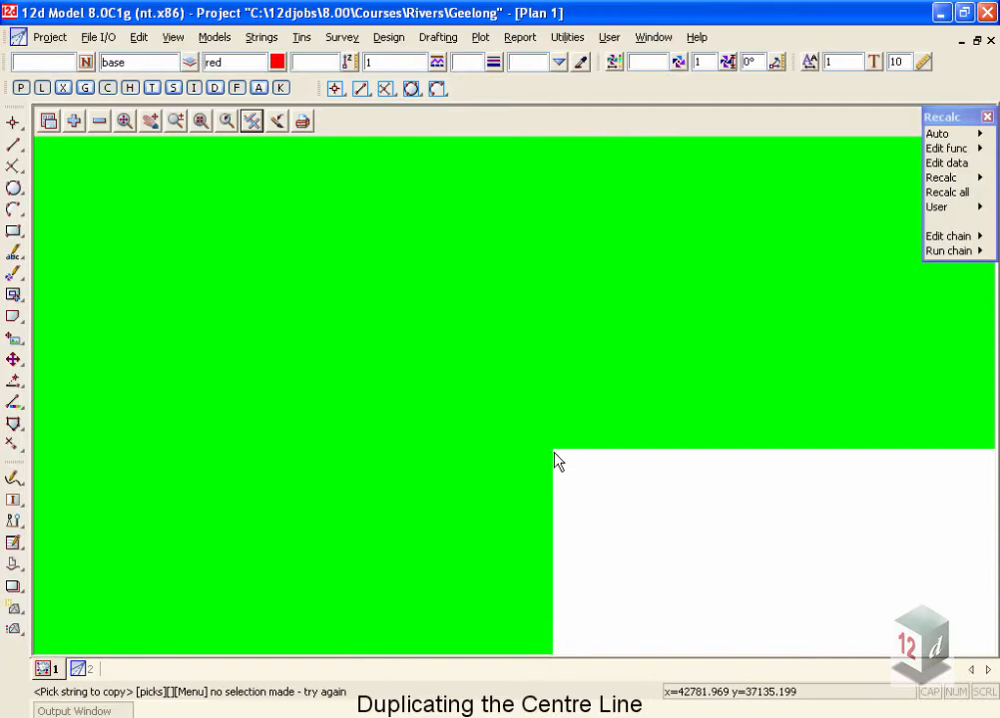
click(100, 119)
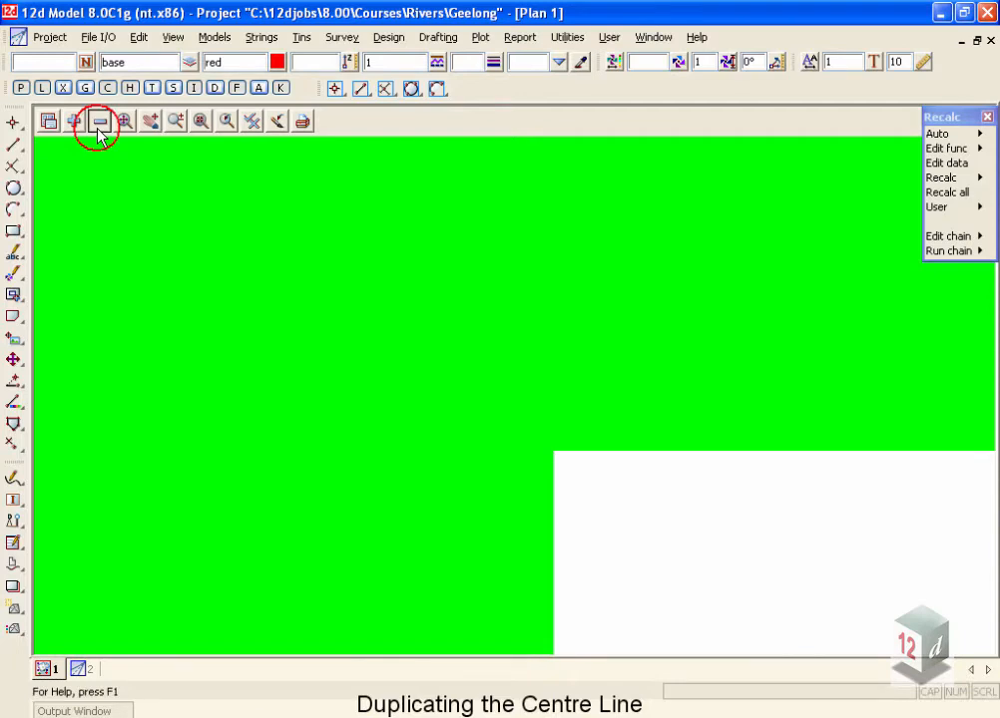
click(99, 120)
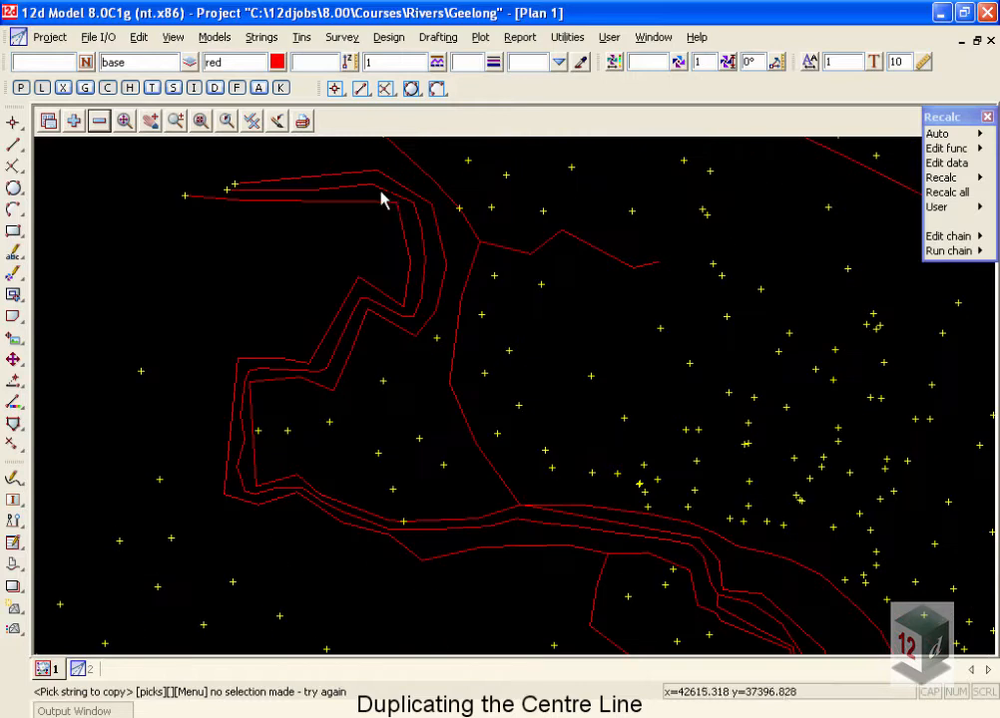
mouse_move(419, 239)
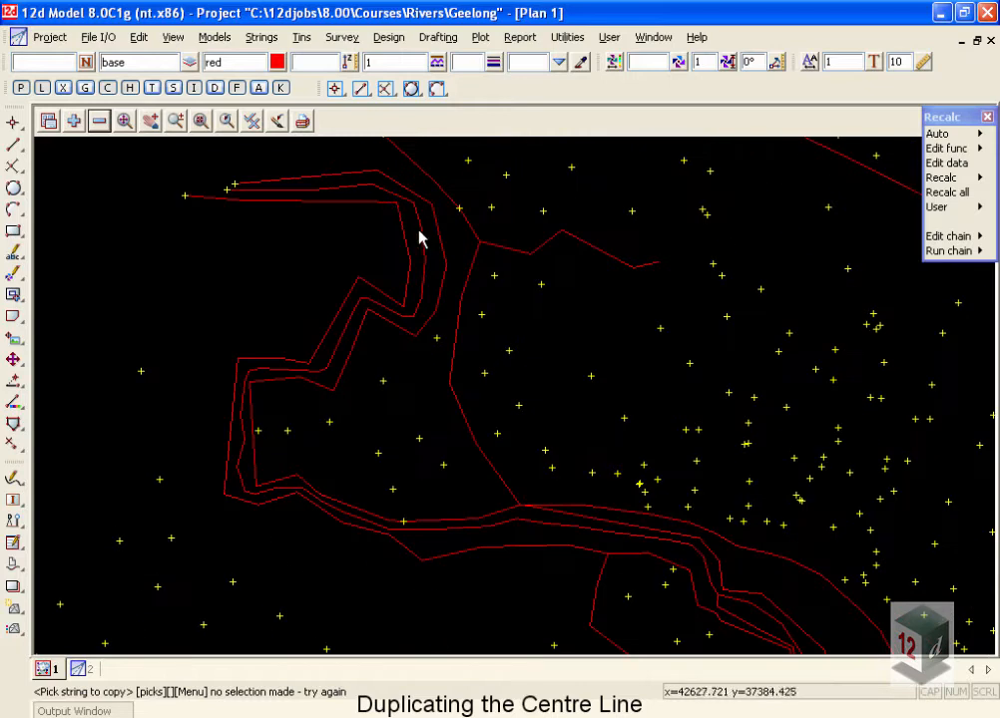
mouse_move(419, 235)
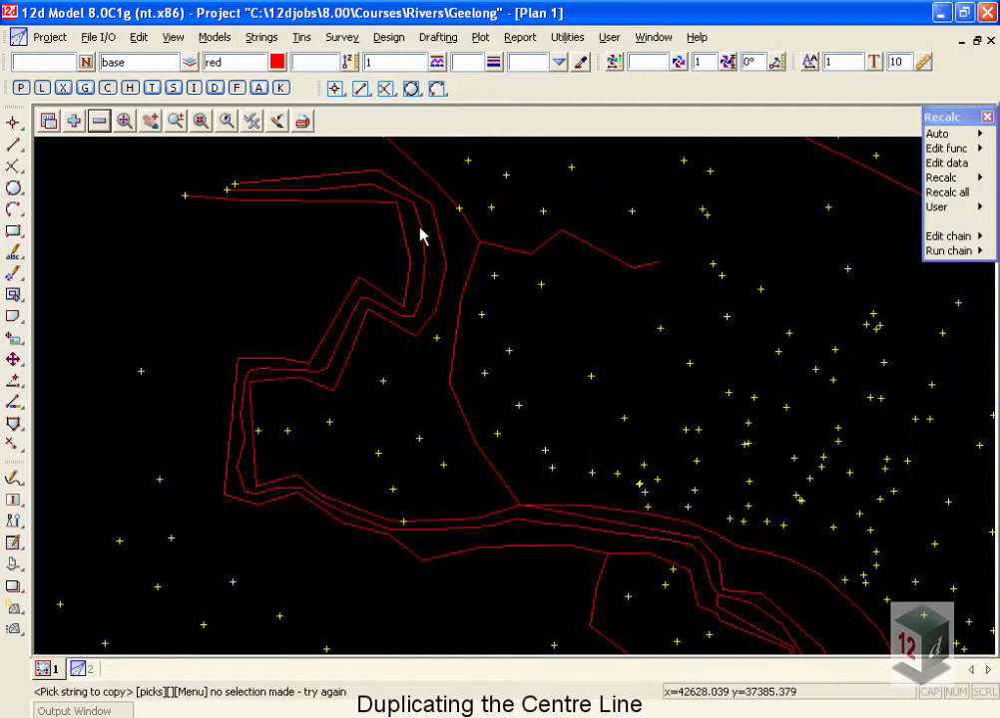
mouse_move(335, 190)
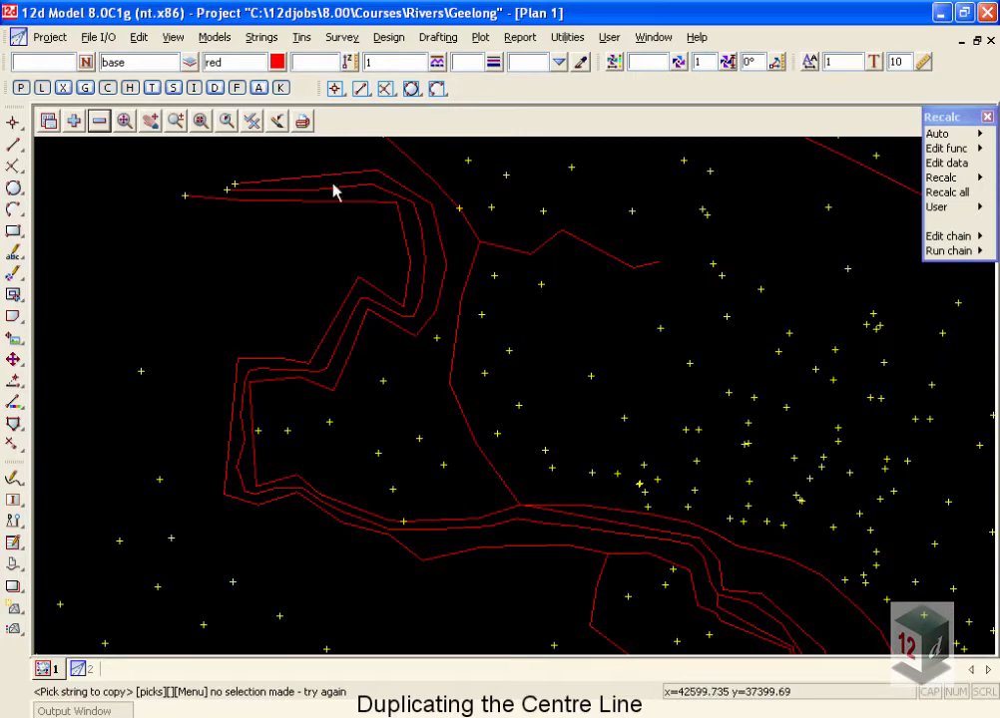
mouse_move(296, 391)
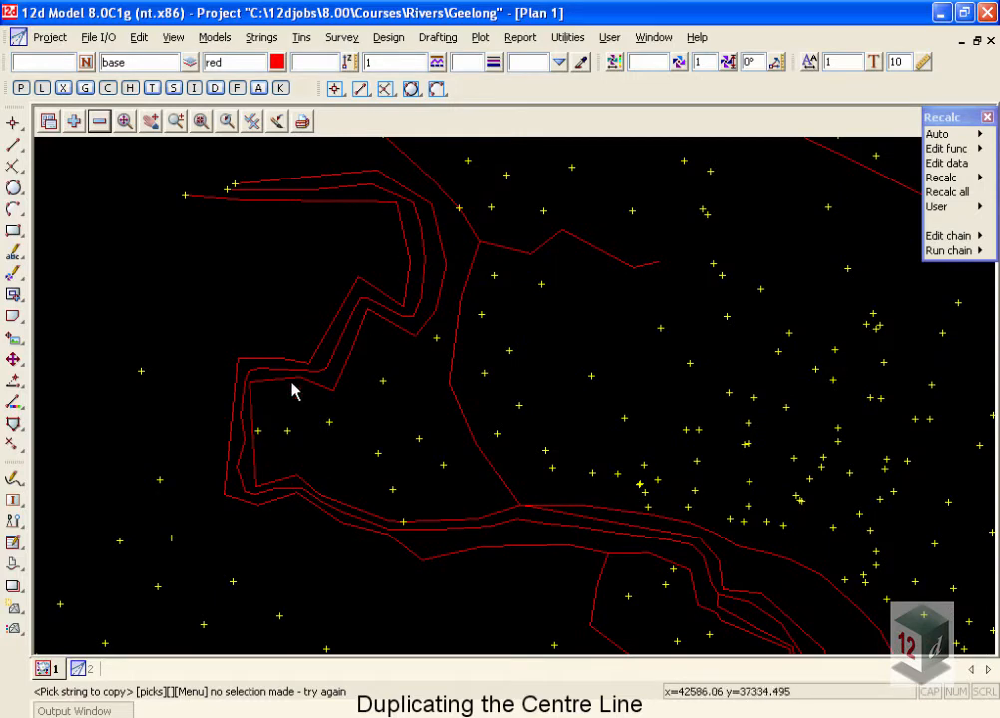
mouse_move(240, 459)
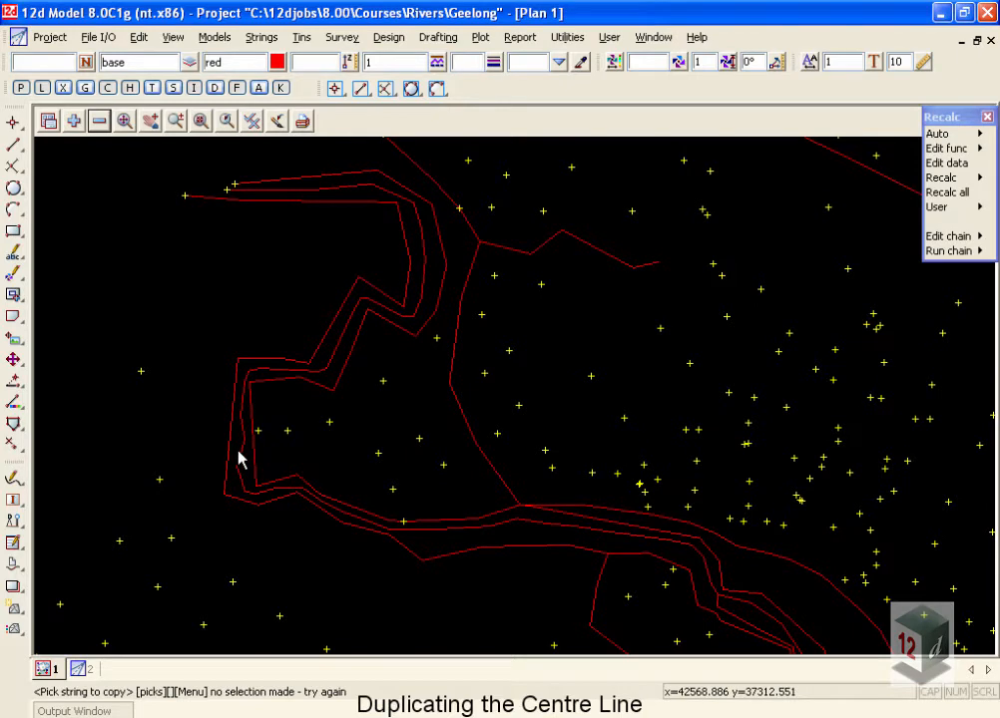
mouse_move(236, 463)
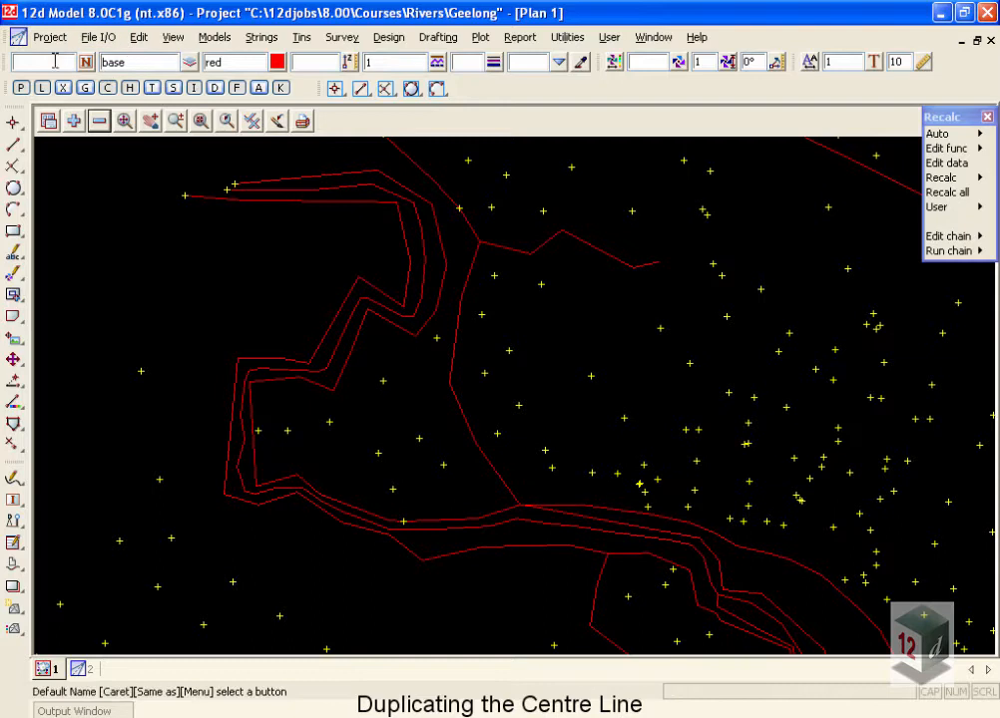
text(cen)
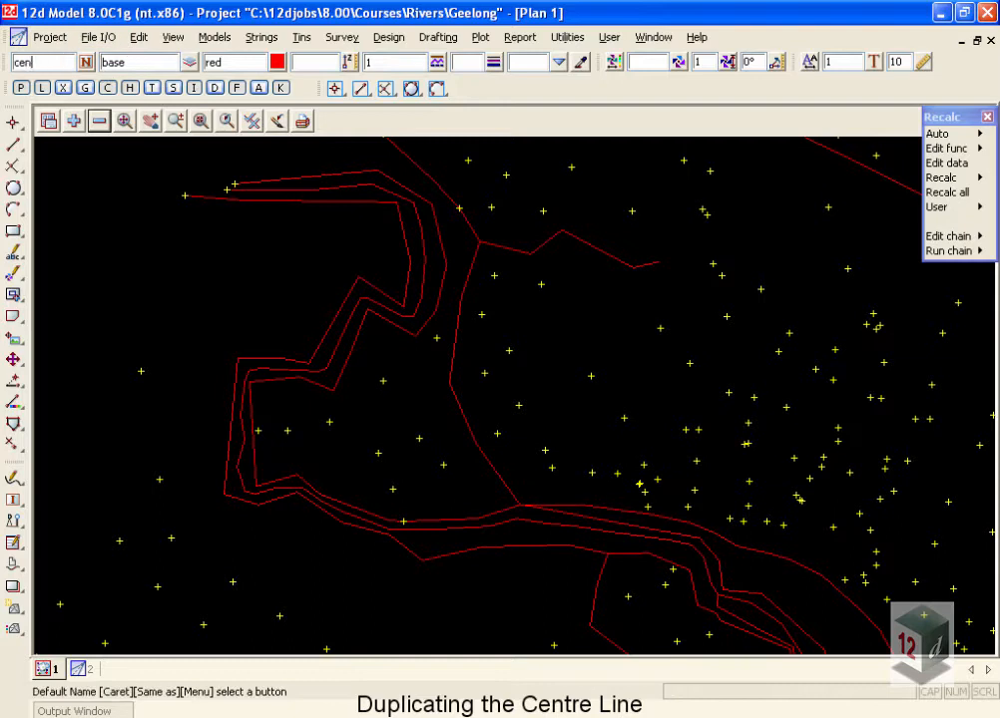
text(entre line)
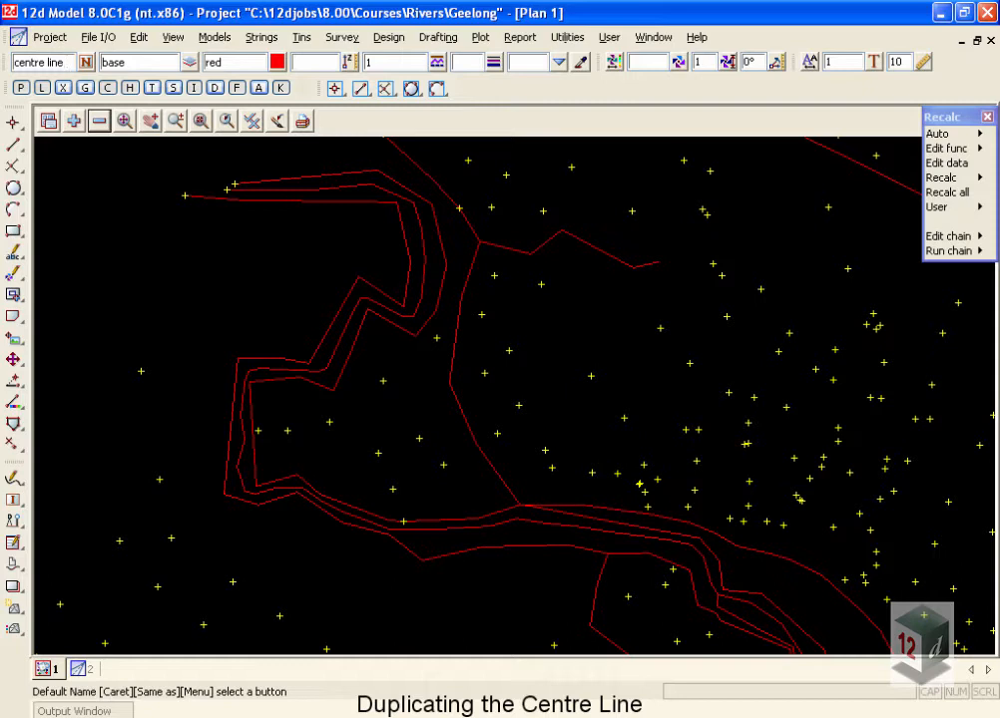
text(line Geelong)
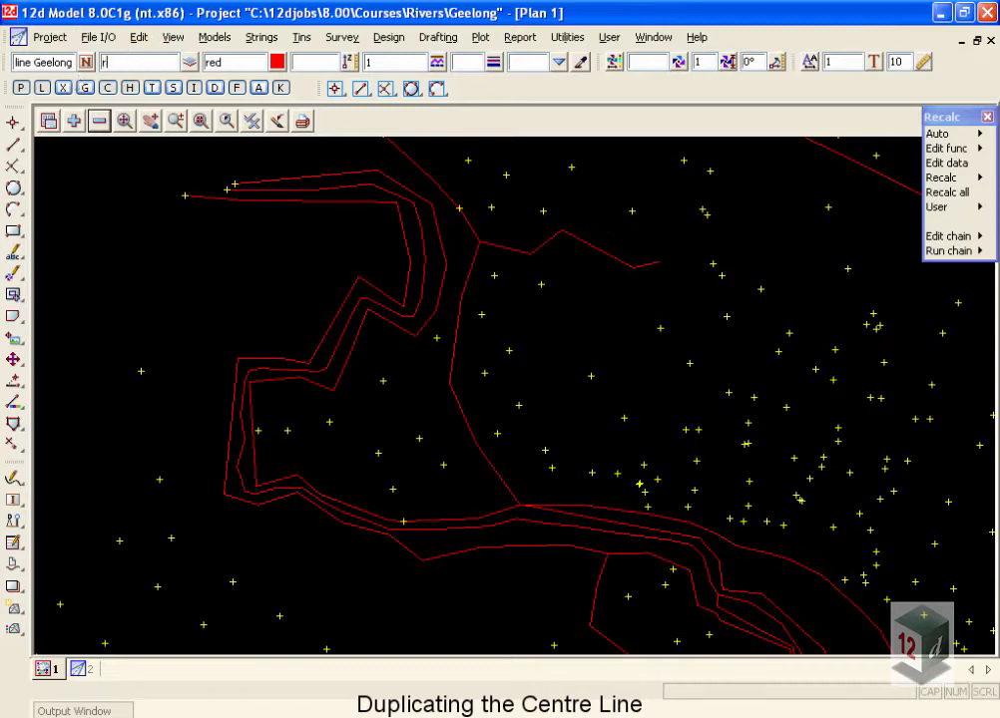
Step: Send the copy to the 'river strings' model and colour it yellow
text(river strings)
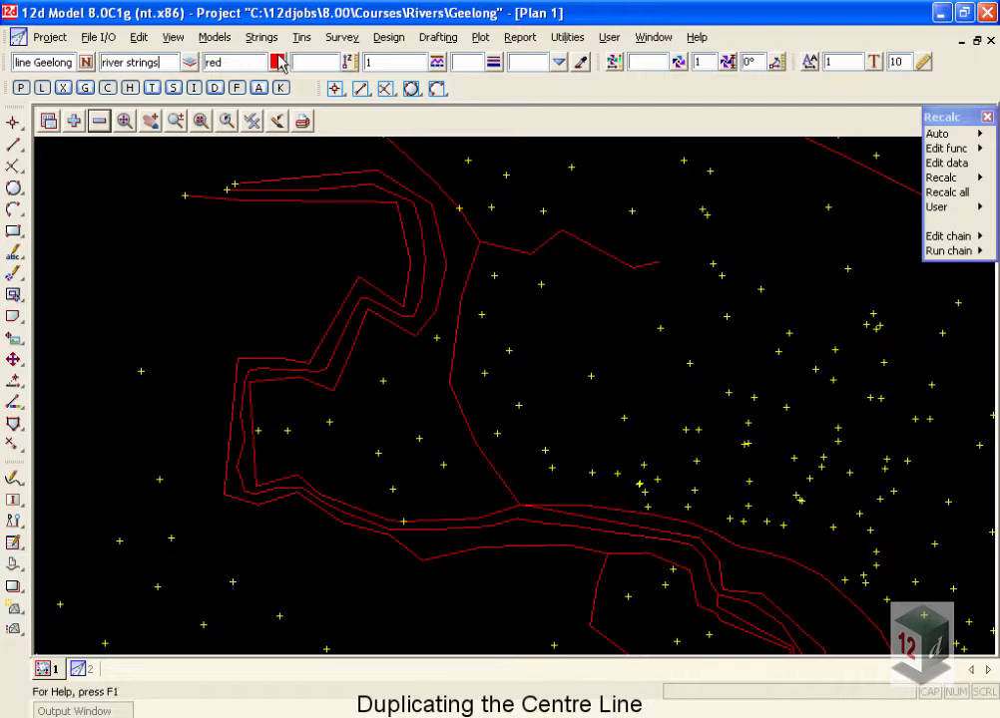
click(278, 62)
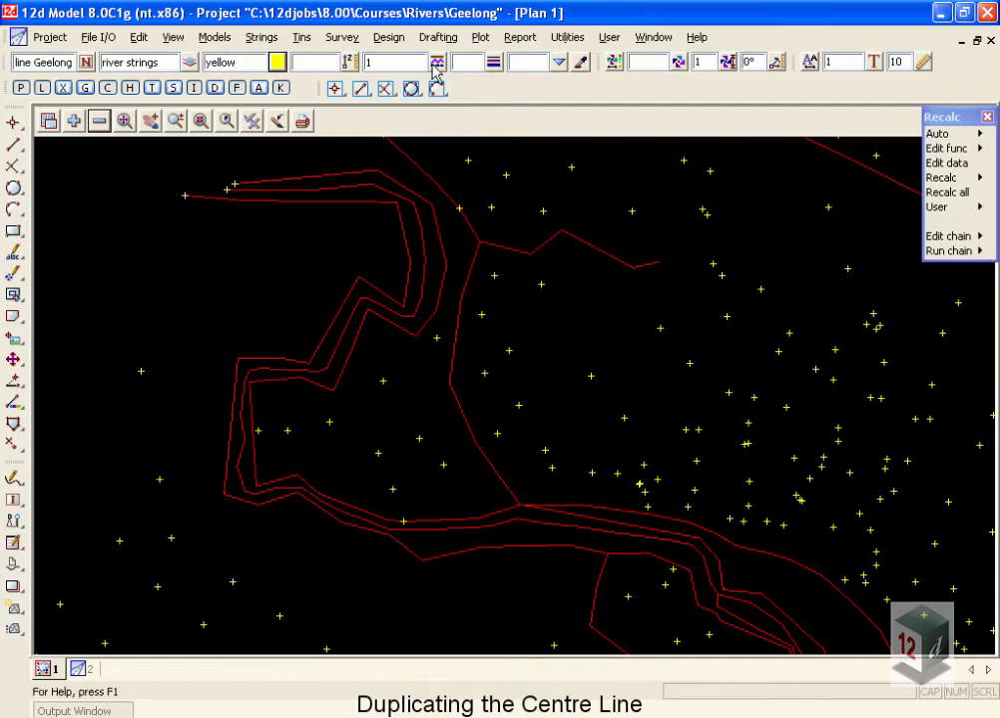
Step: Choose the FLOW LINE linestyle from the full [All] list for the copy
click(437, 62)
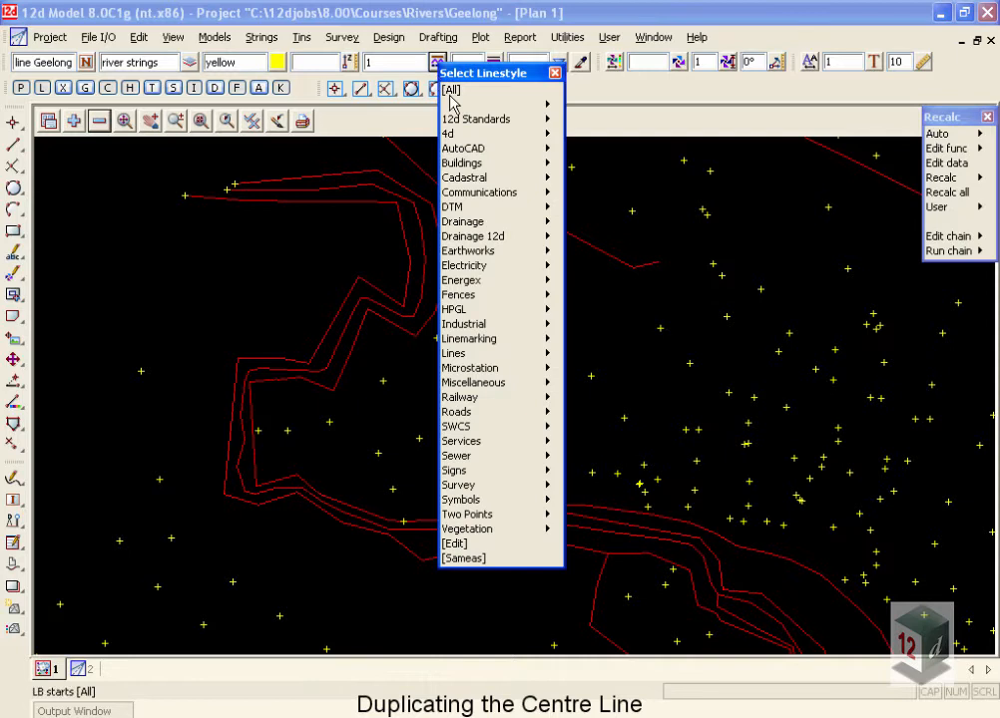
click(451, 90)
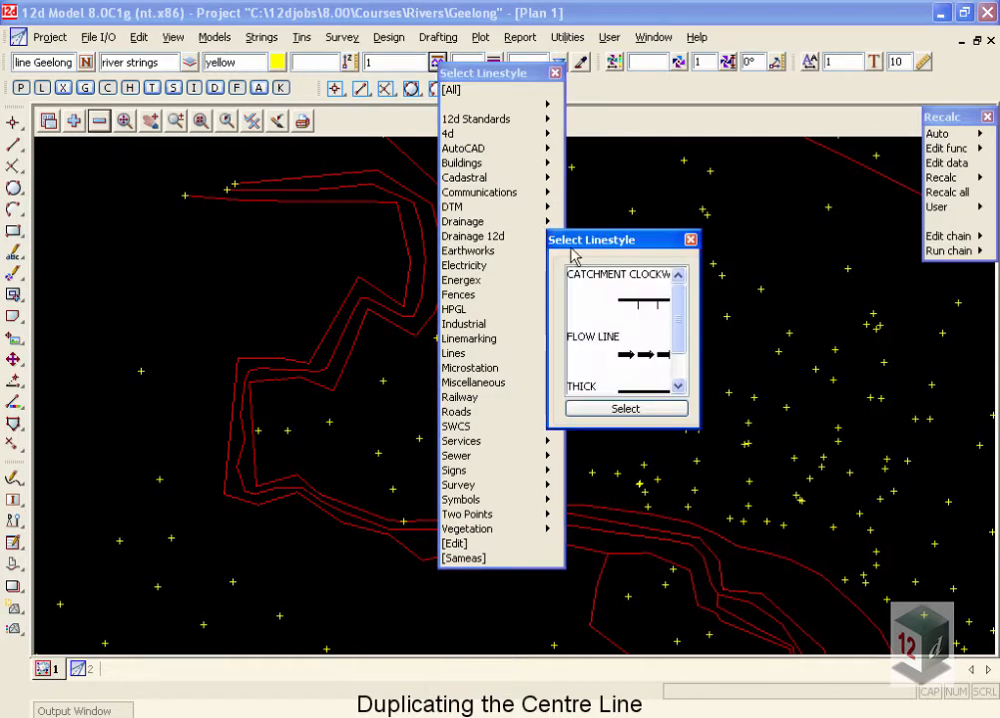
click(626, 409)
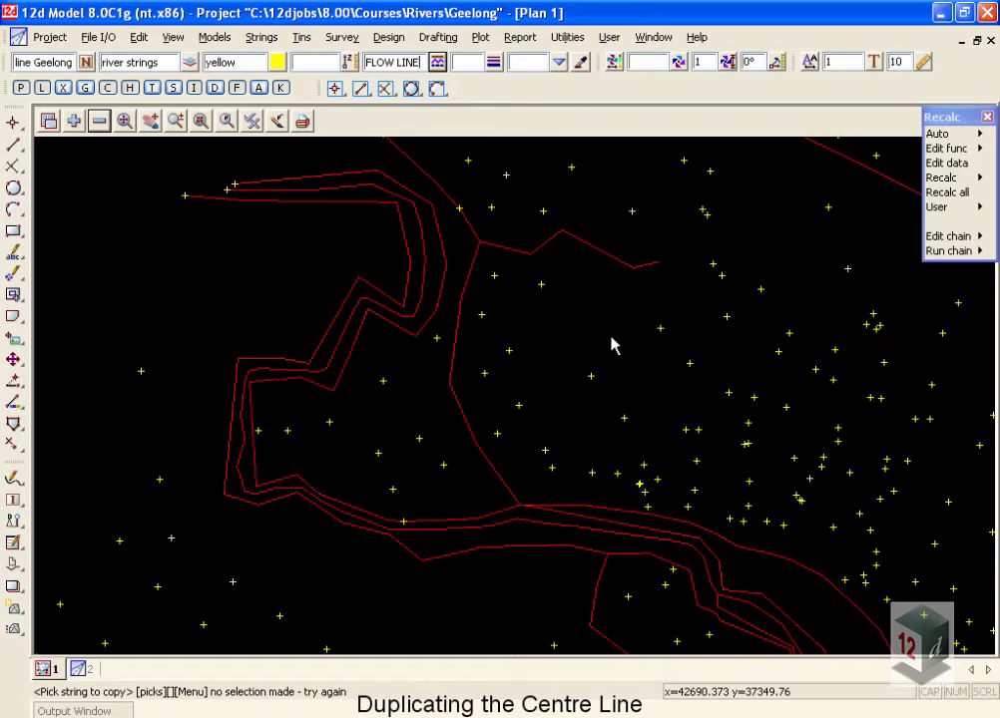
mouse_move(542, 352)
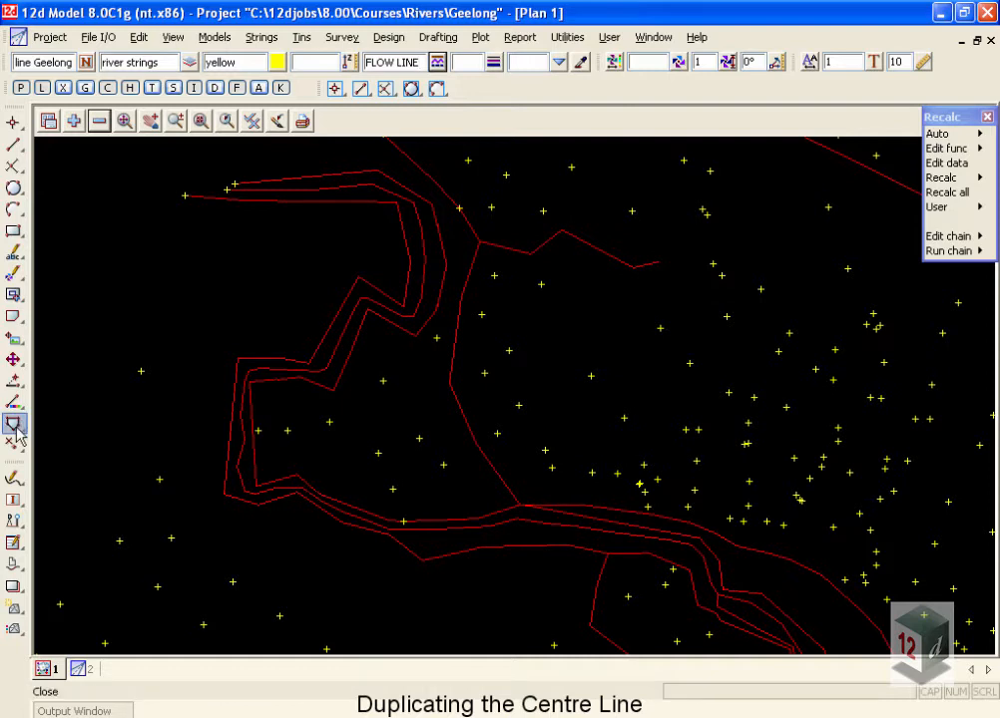
Step: Pick the river centreline and accept, creating its yellow FLOW LINE copy
click(16, 427)
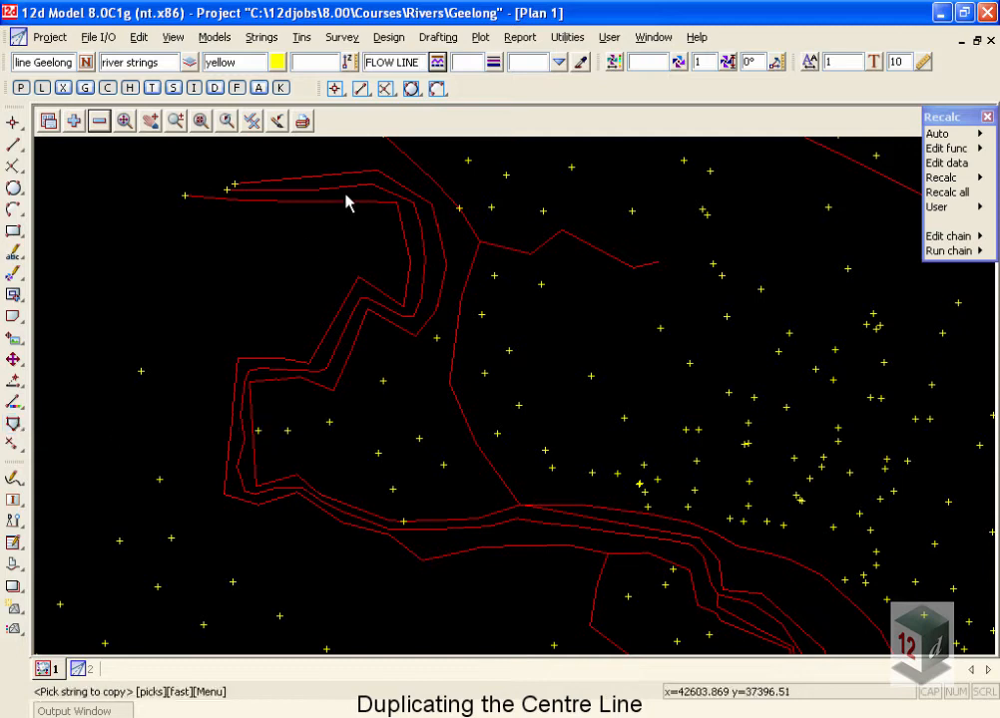
click(343, 190)
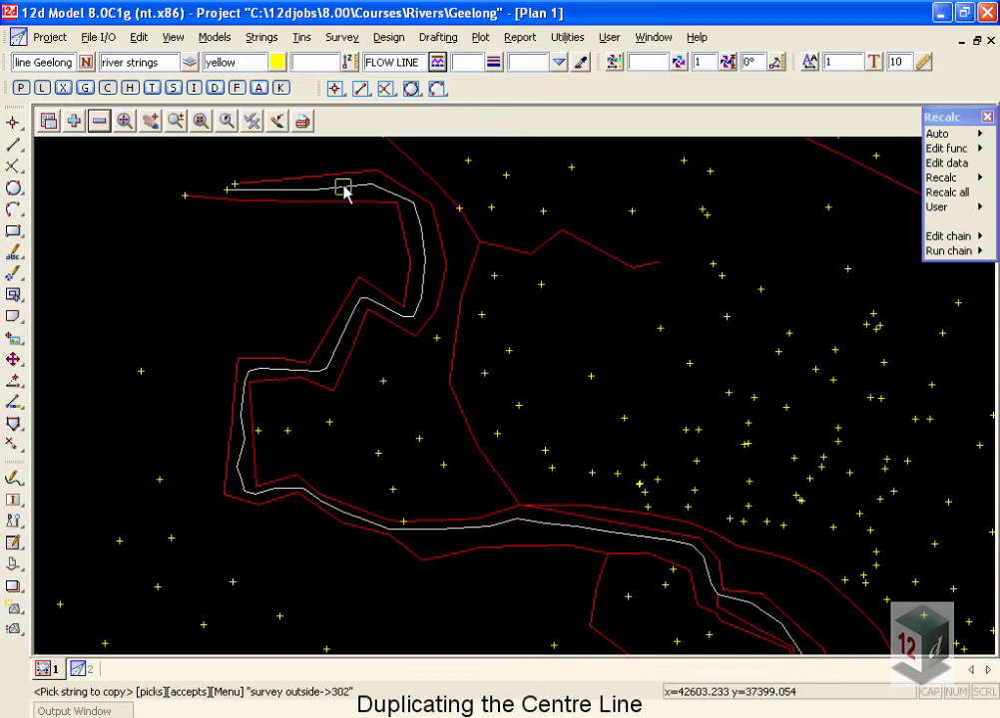
click(344, 188)
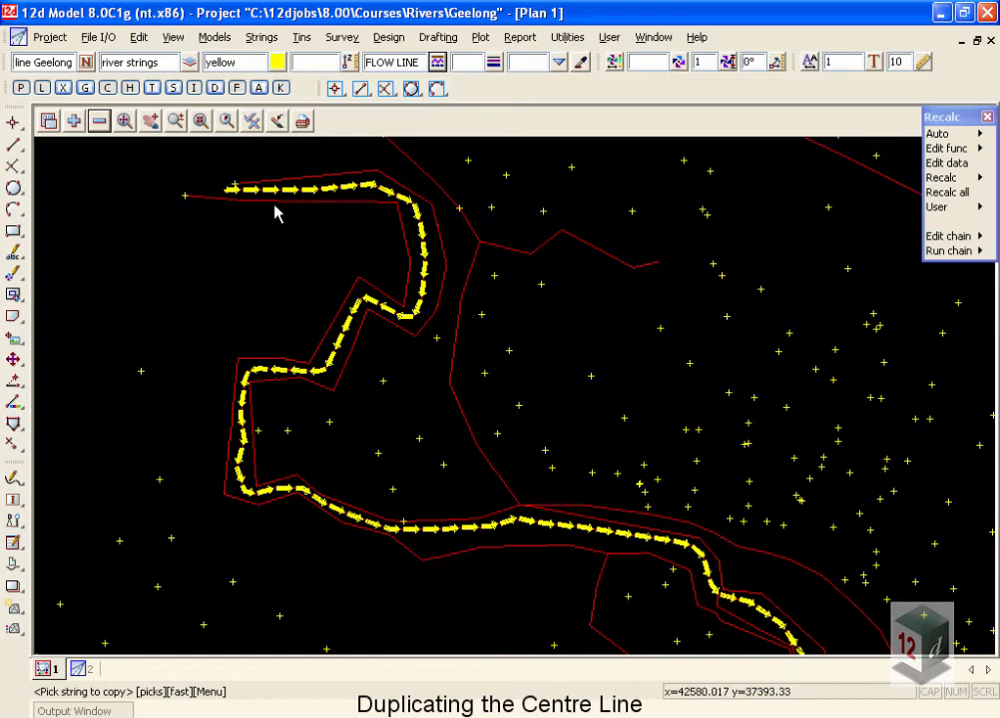
mouse_move(421, 235)
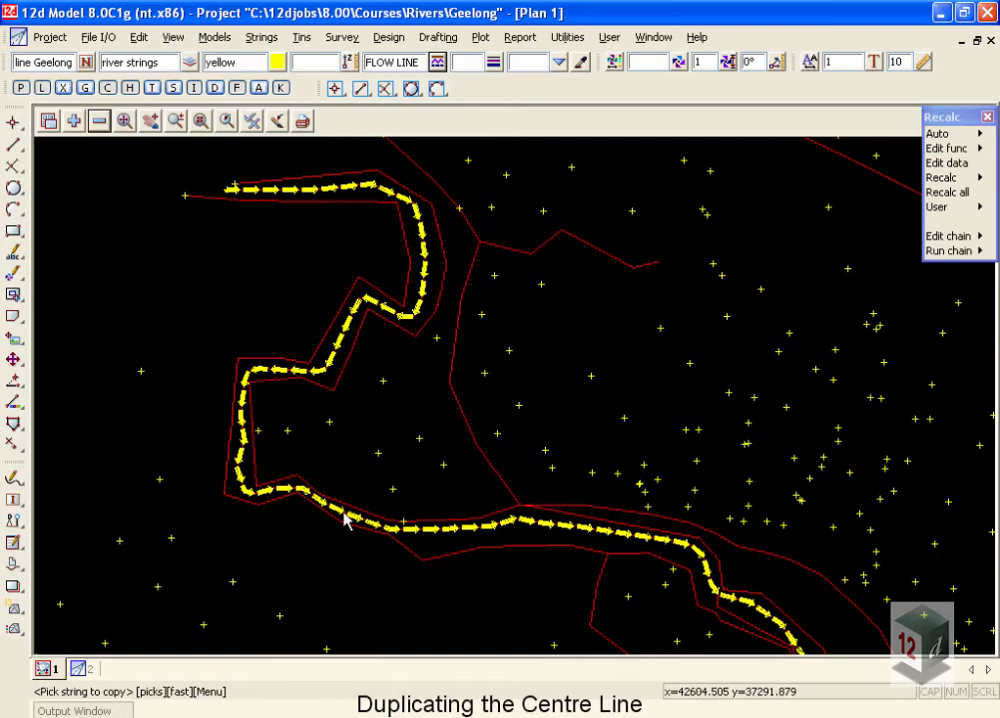
mouse_move(479, 536)
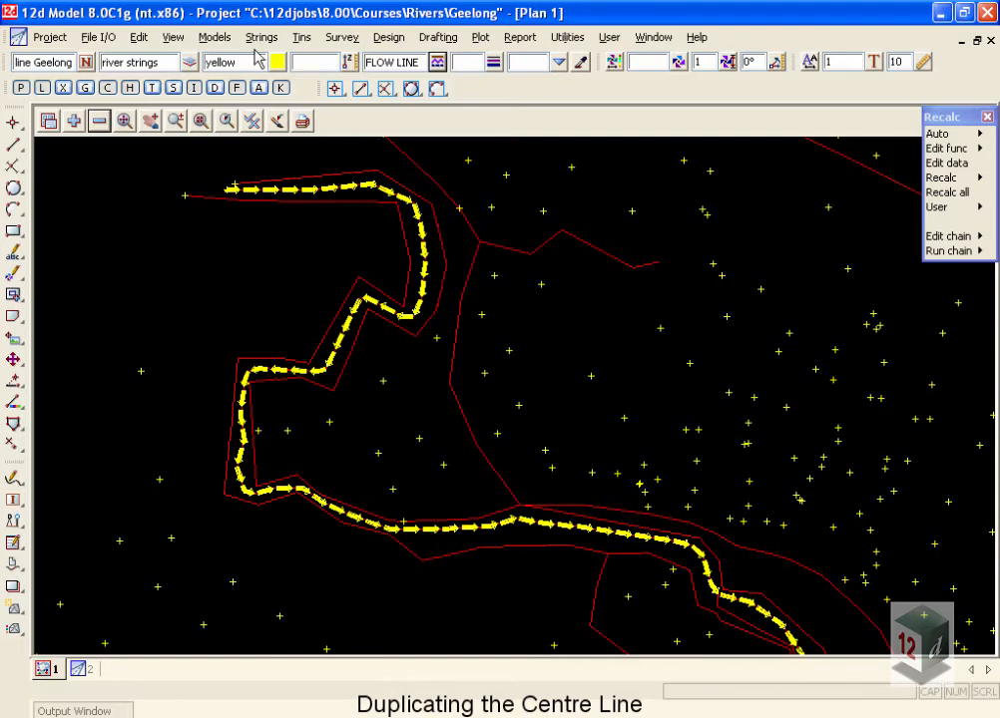
click(261, 36)
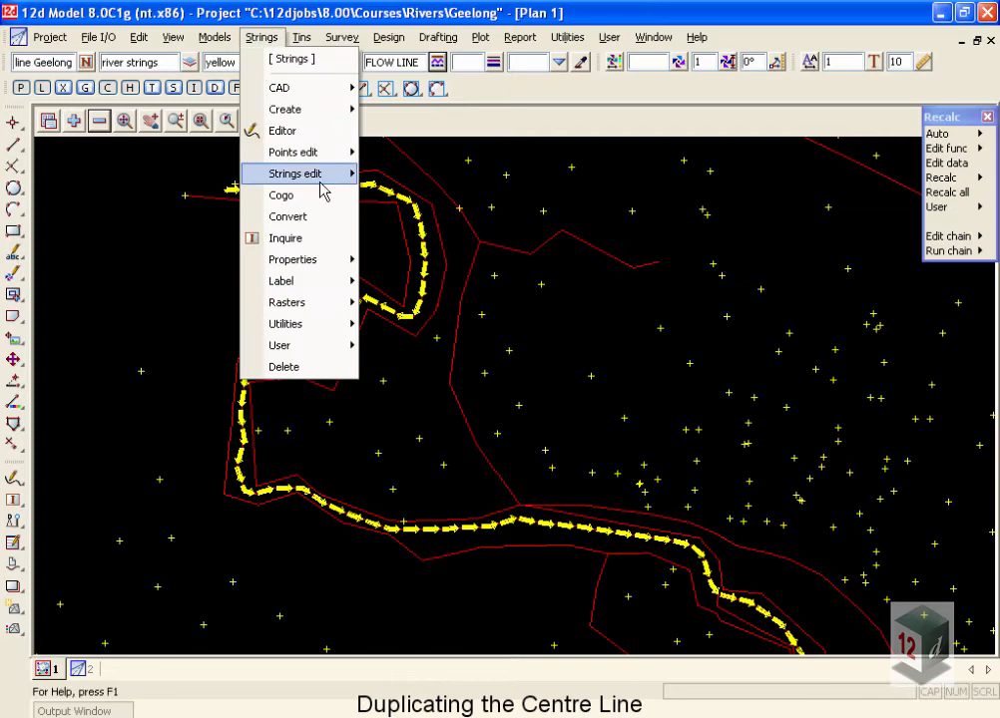
mouse_move(296, 173)
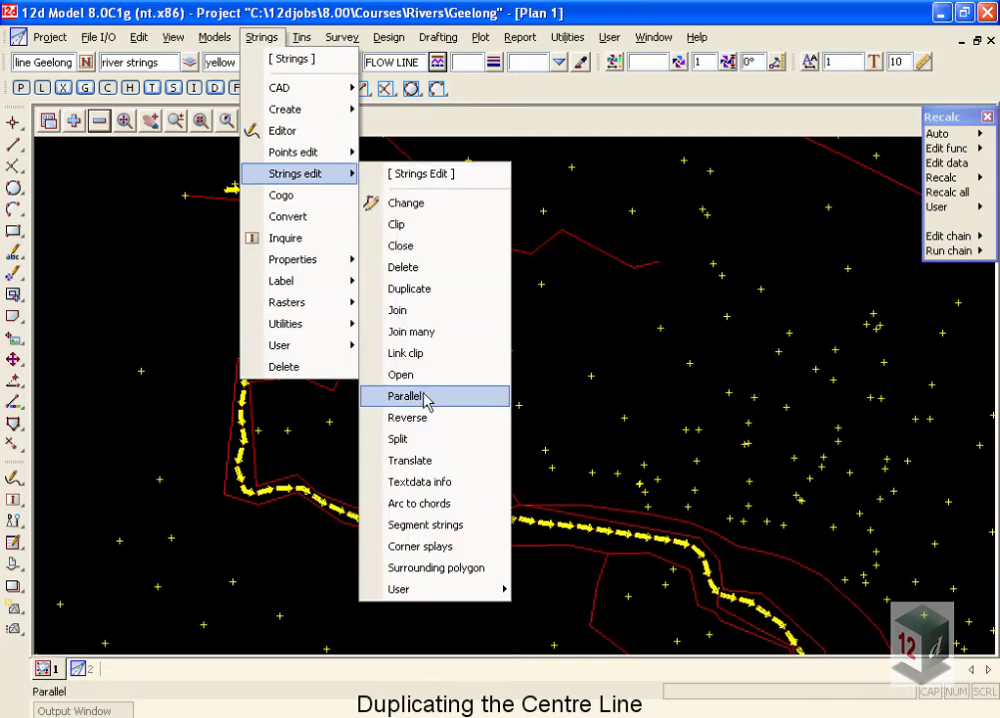
mouse_move(427, 417)
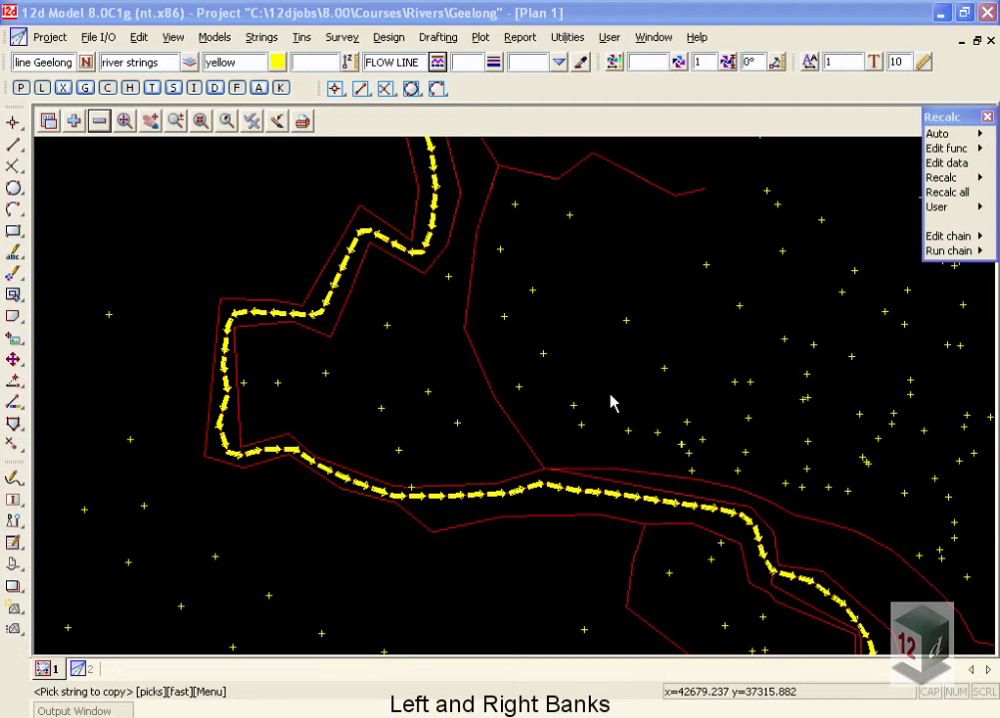
mouse_move(427, 502)
text(left bank)
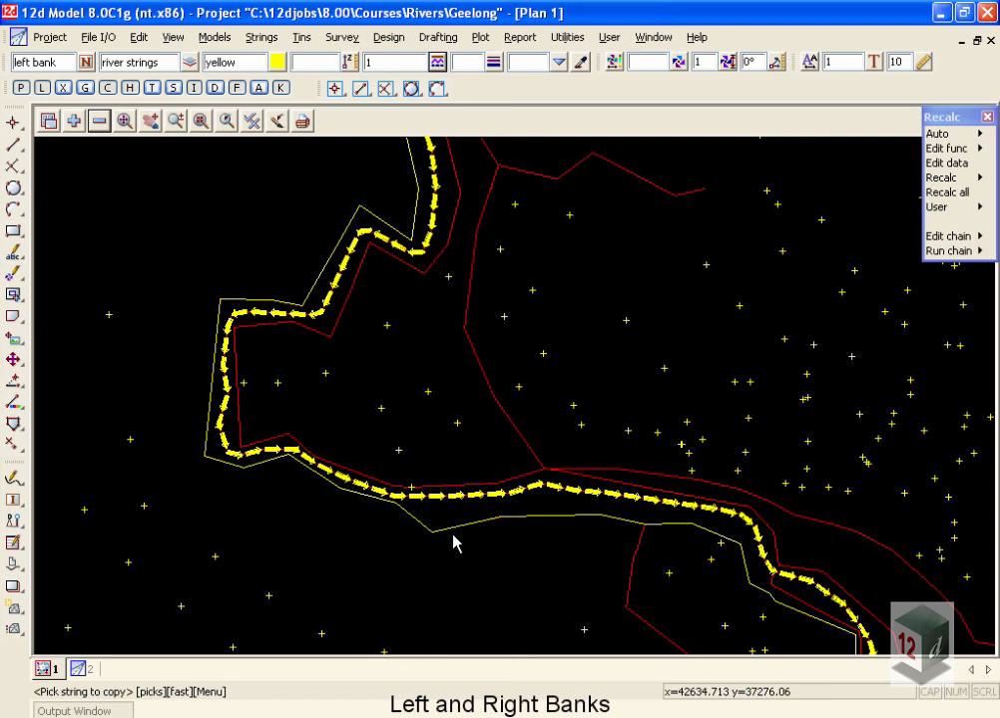
mouse_move(427, 510)
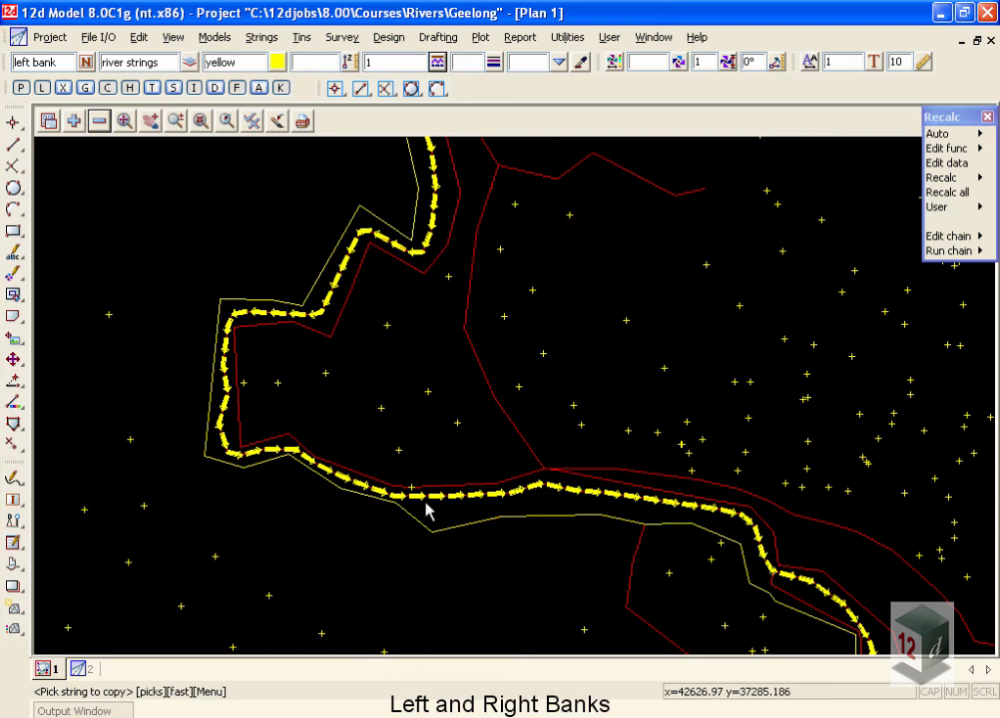
mouse_move(415, 495)
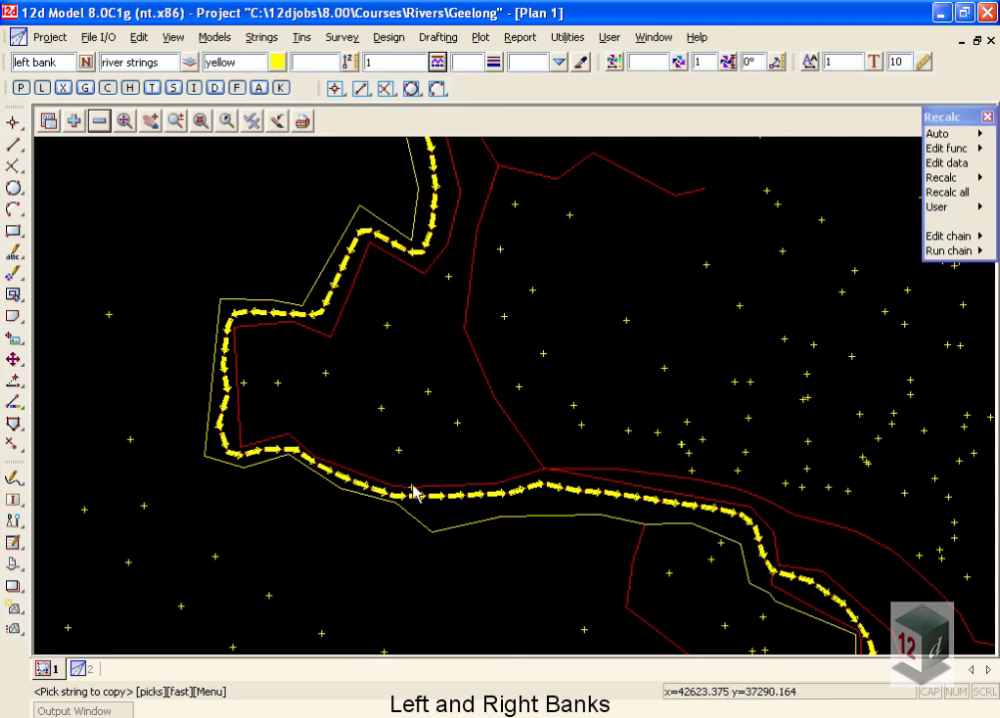